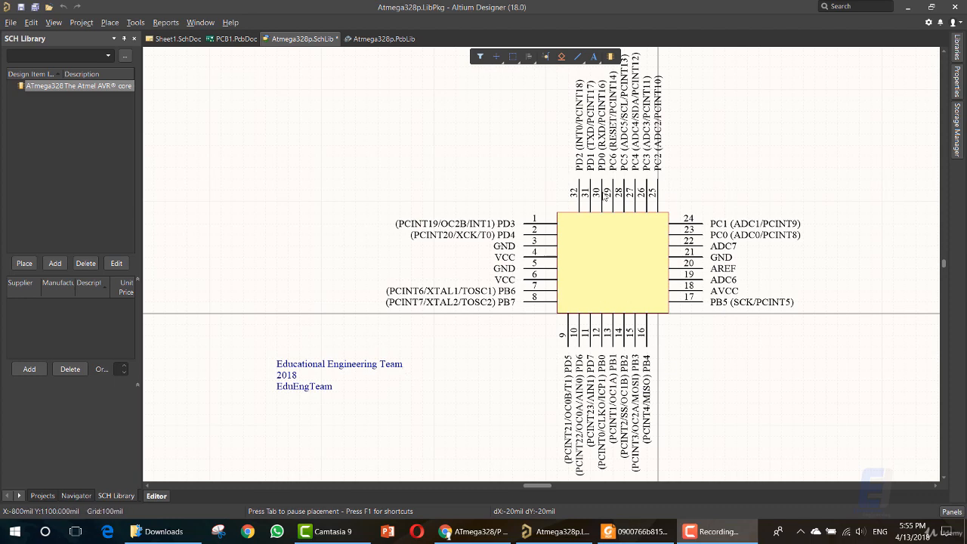
mouse_move(583, 233)
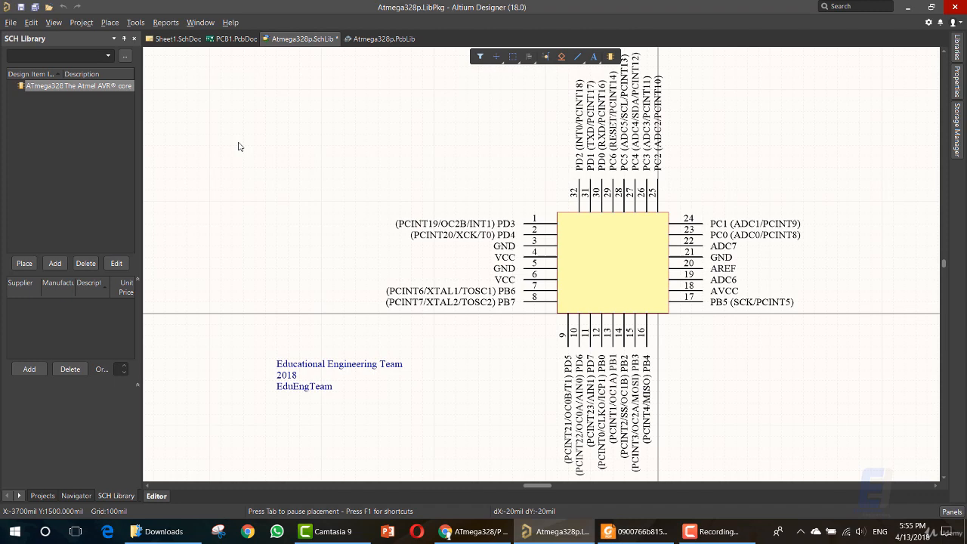
mouse_move(349, 262)
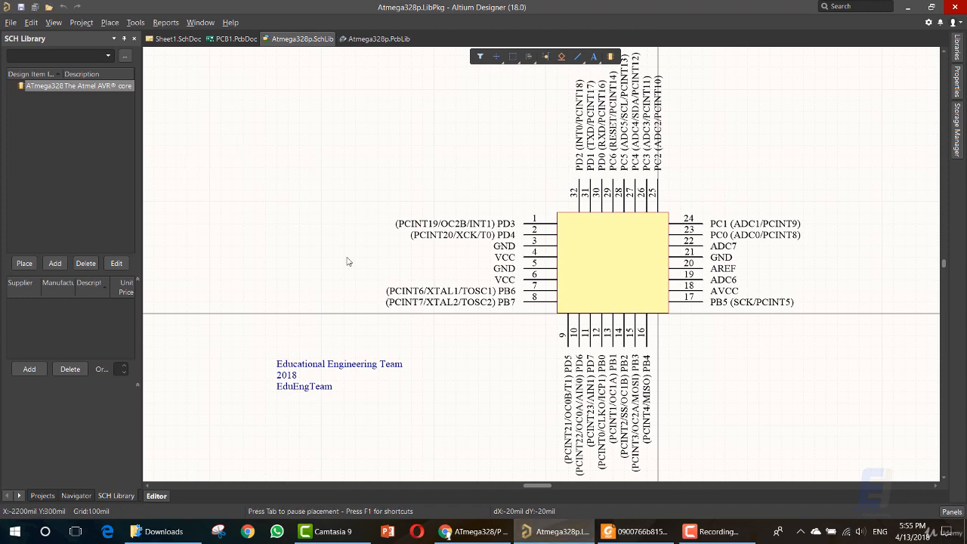
mouse_move(529, 471)
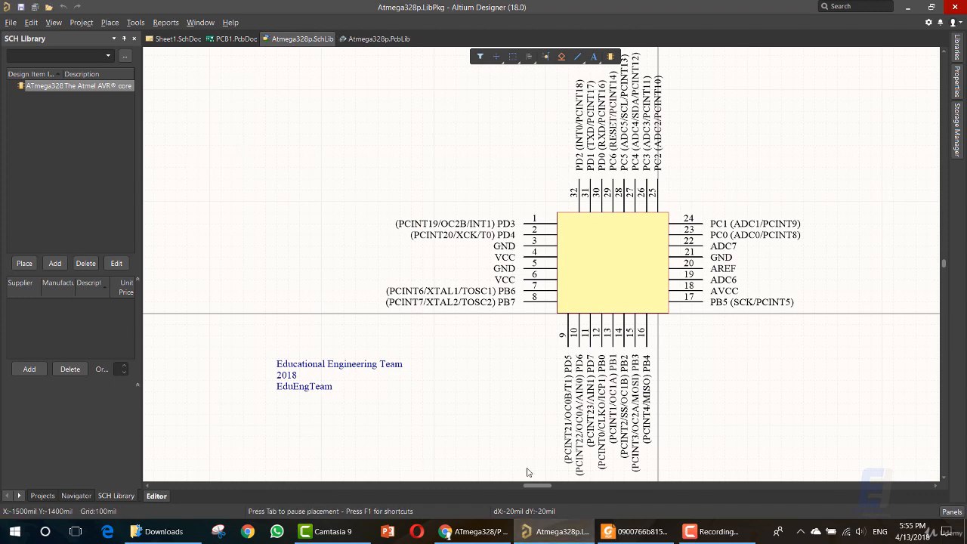
Scroll the ATmega328P datasheet down to the 32-pin 32A packaging information page.
left_click(634, 532)
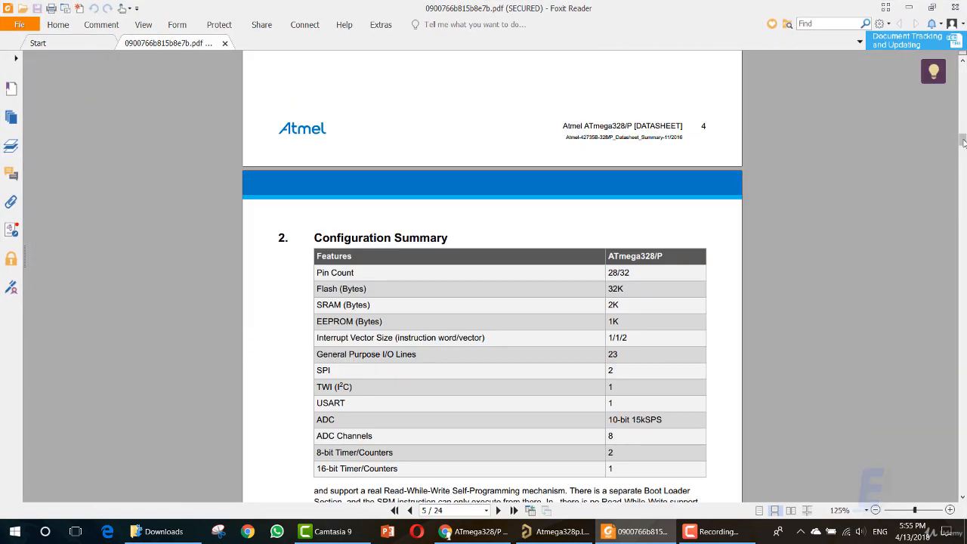
scroll("down", 3)
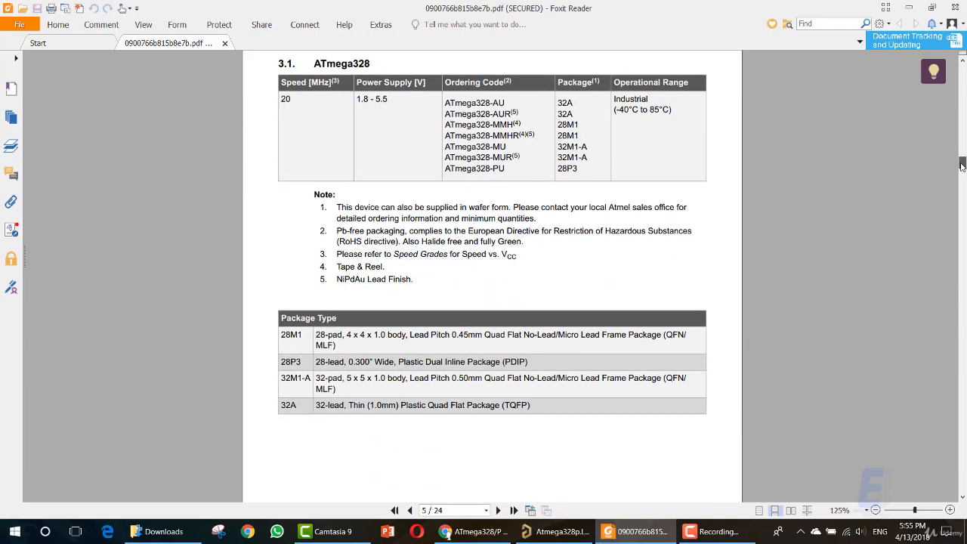
scroll("down", 3)
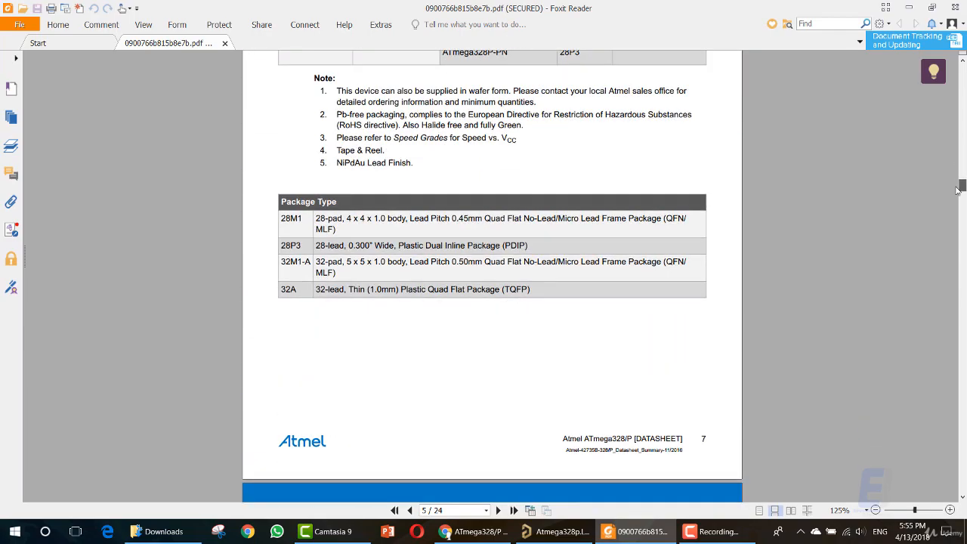
scroll("down", 3)
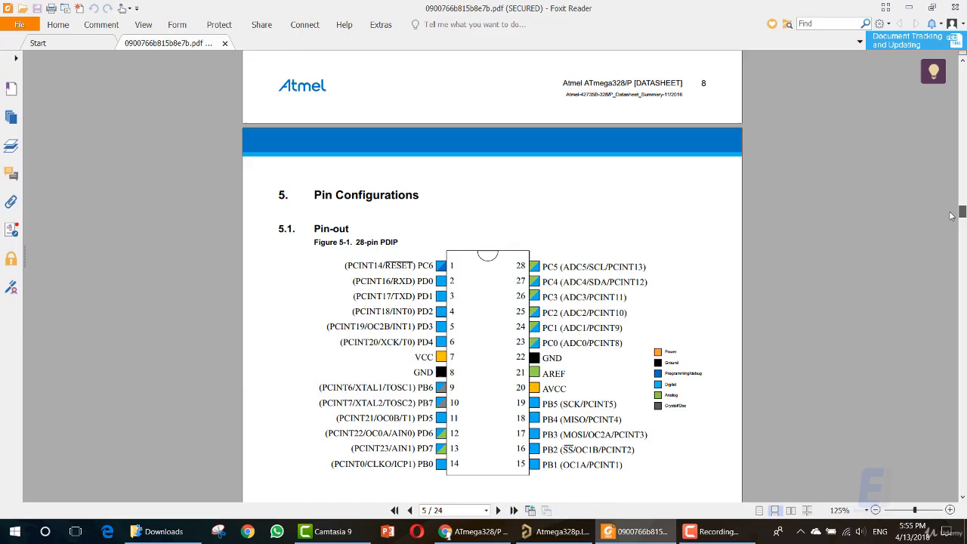
scroll("down", 3)
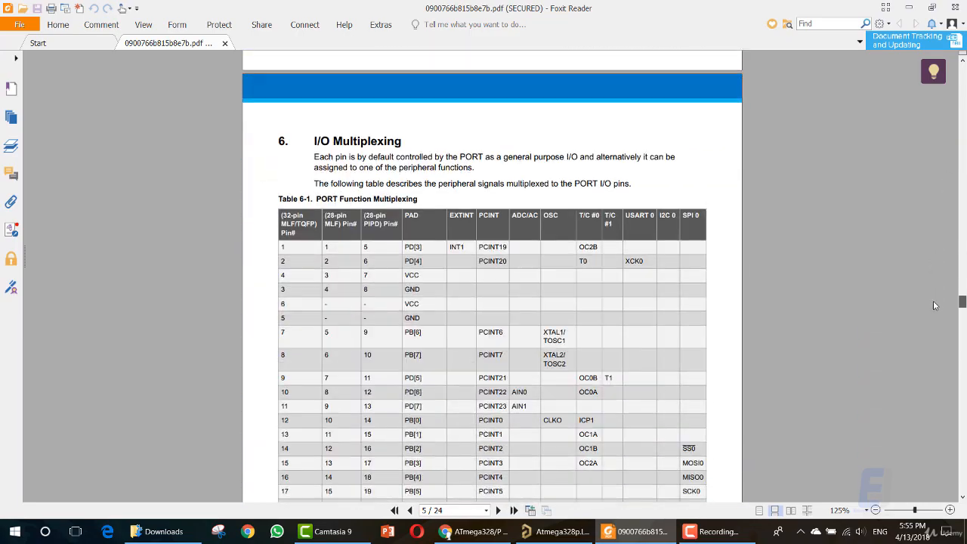
scroll("down", 3)
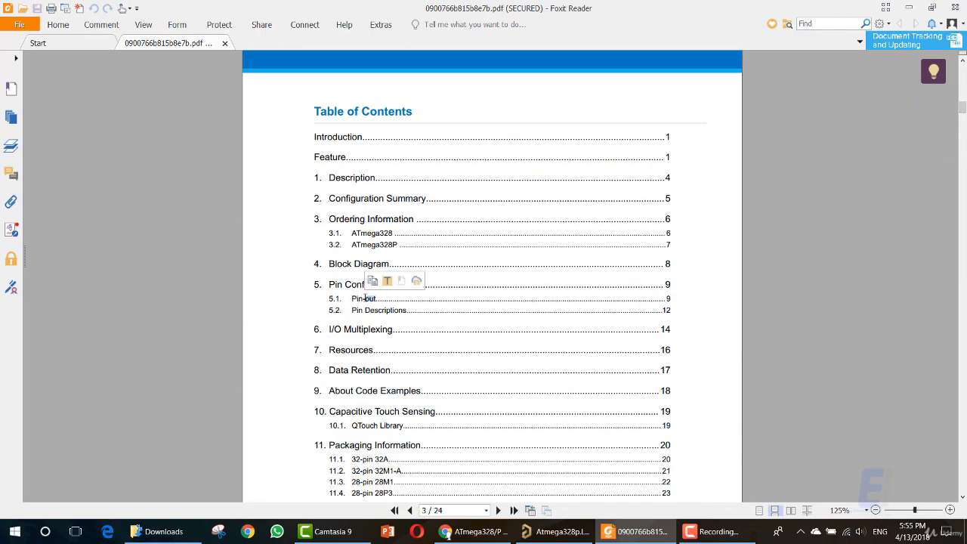
scroll("down", 3)
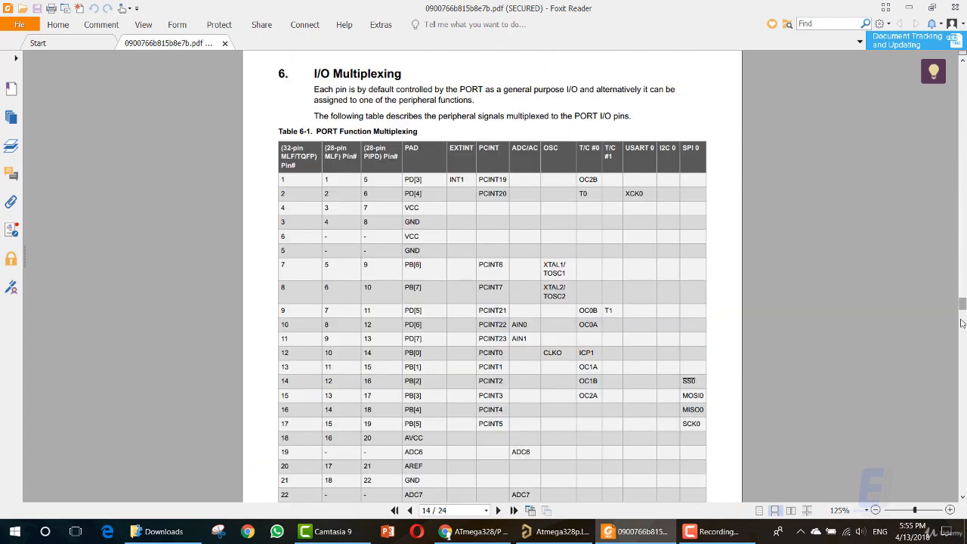
scroll("down", 3)
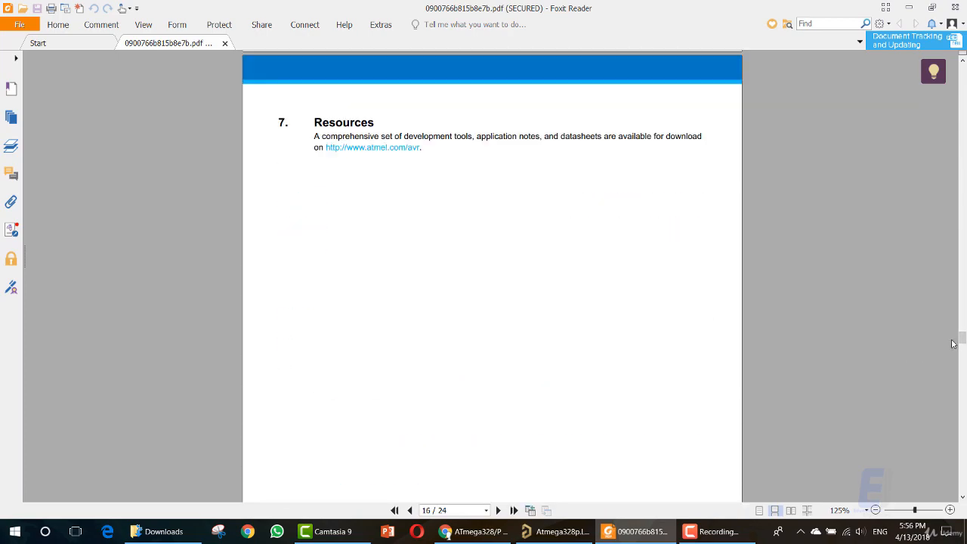
scroll("down", 3)
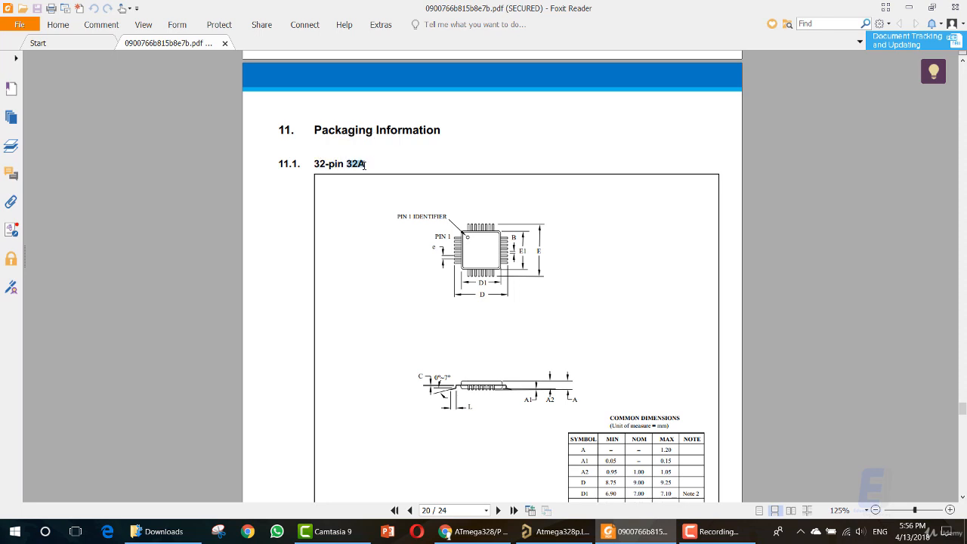
Zoom into the 32A outline drawing and review the Common Dimensions table (D, E, B, L, e, A1).
double_click(356, 163)
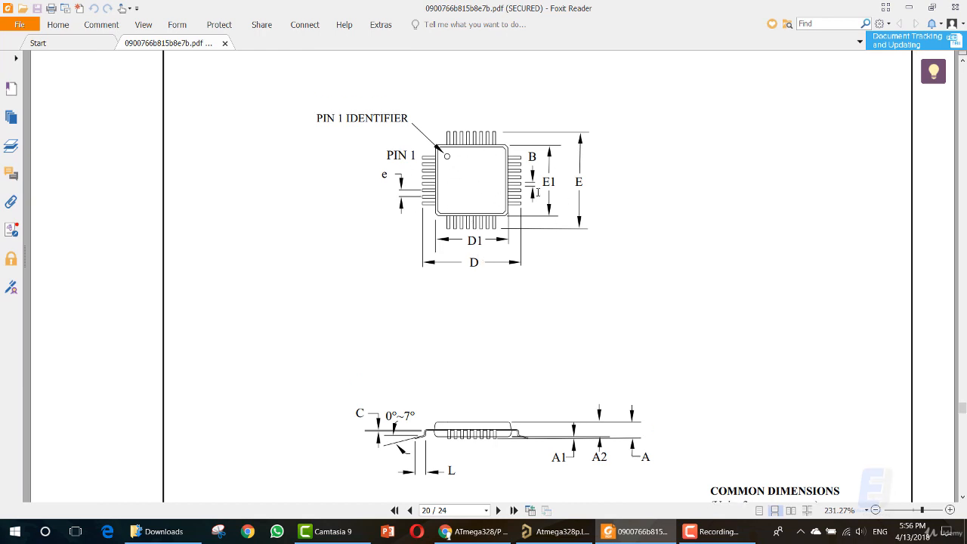
mouse_move(497, 169)
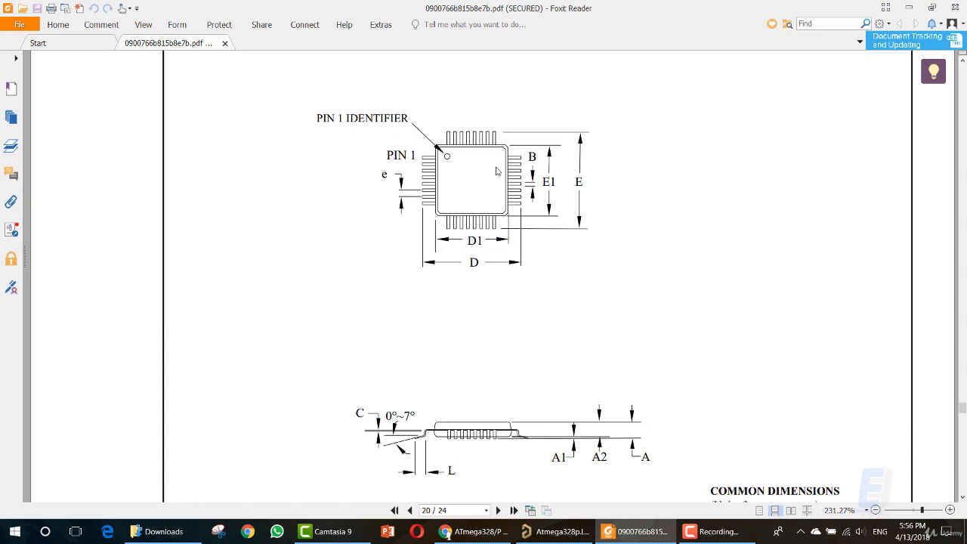
double_click(579, 181)
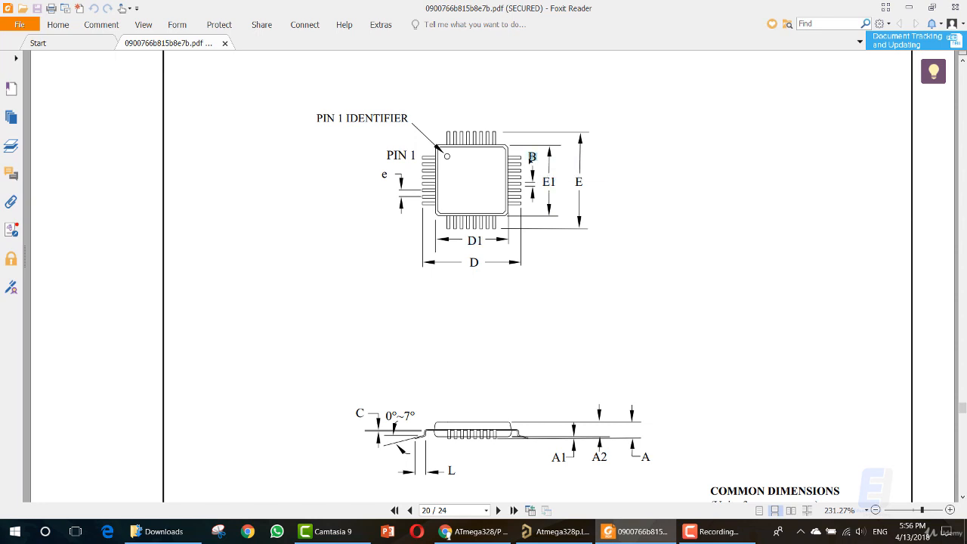
scroll("down", 3)
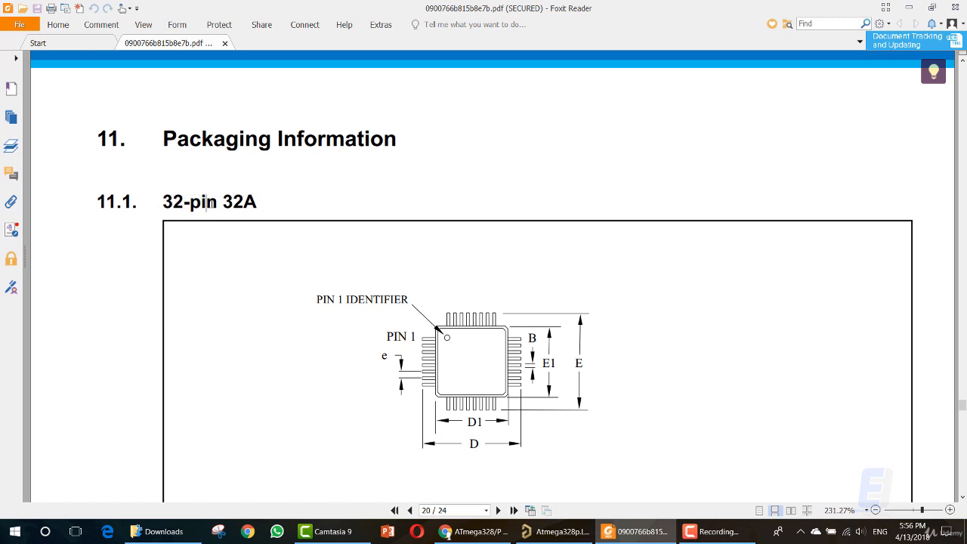
mouse_move(445, 304)
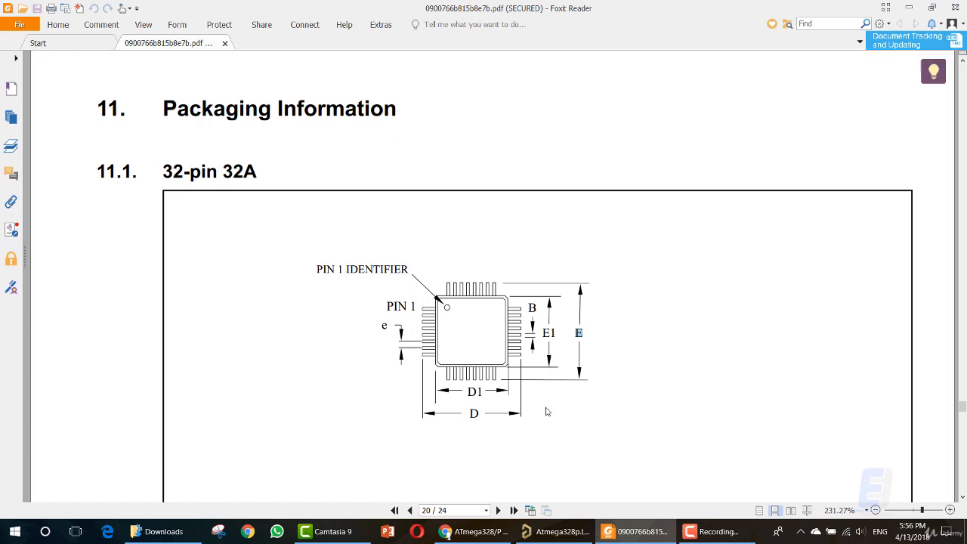
scroll("down", 3)
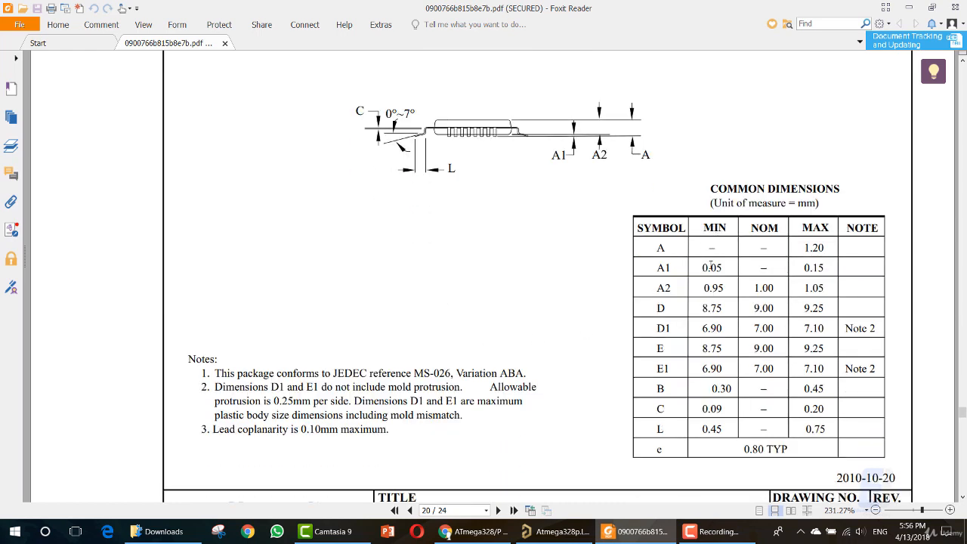
double_click(813, 267)
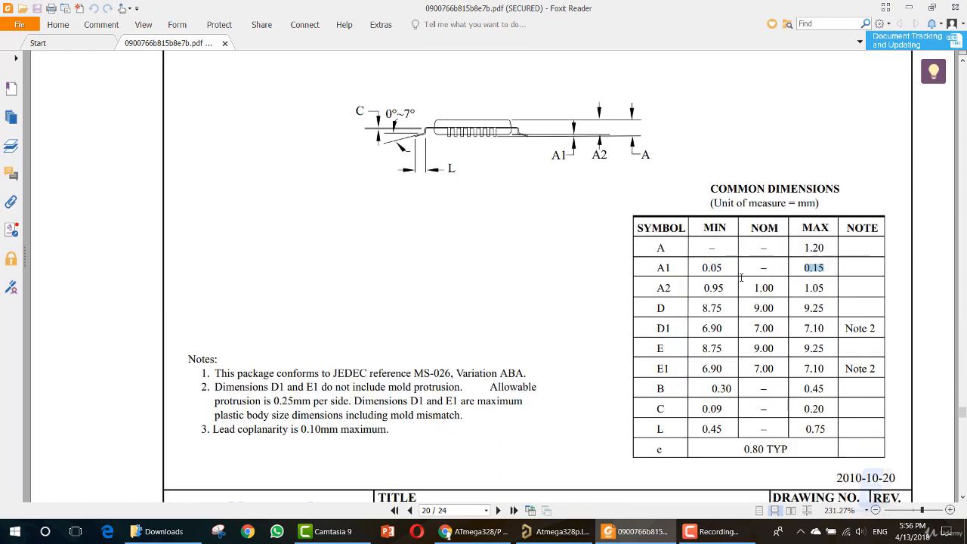
scroll("down", 3)
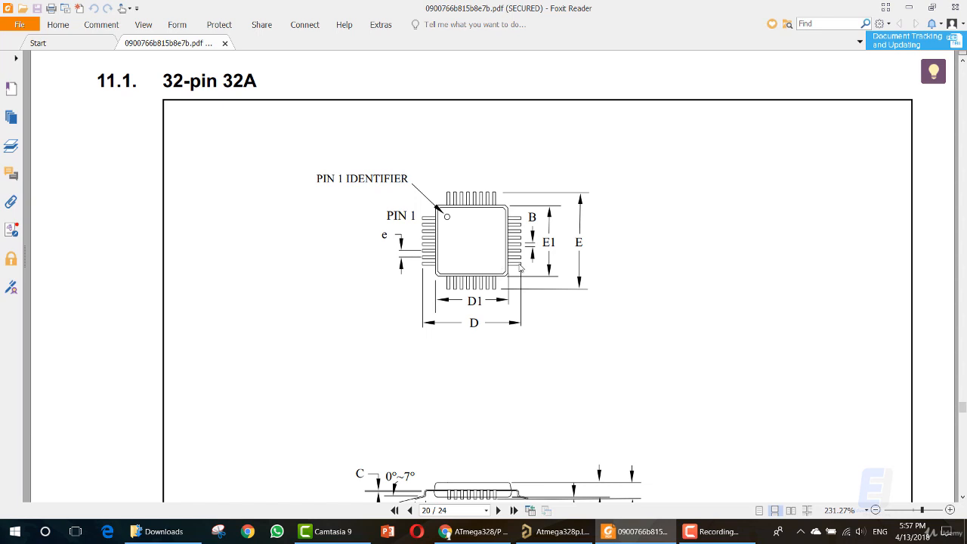
mouse_move(505, 210)
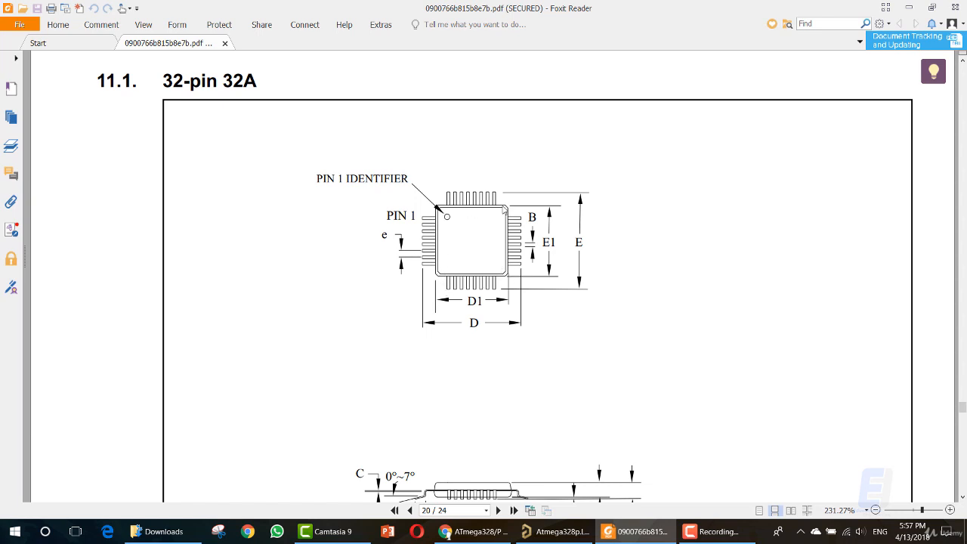
mouse_move(503, 295)
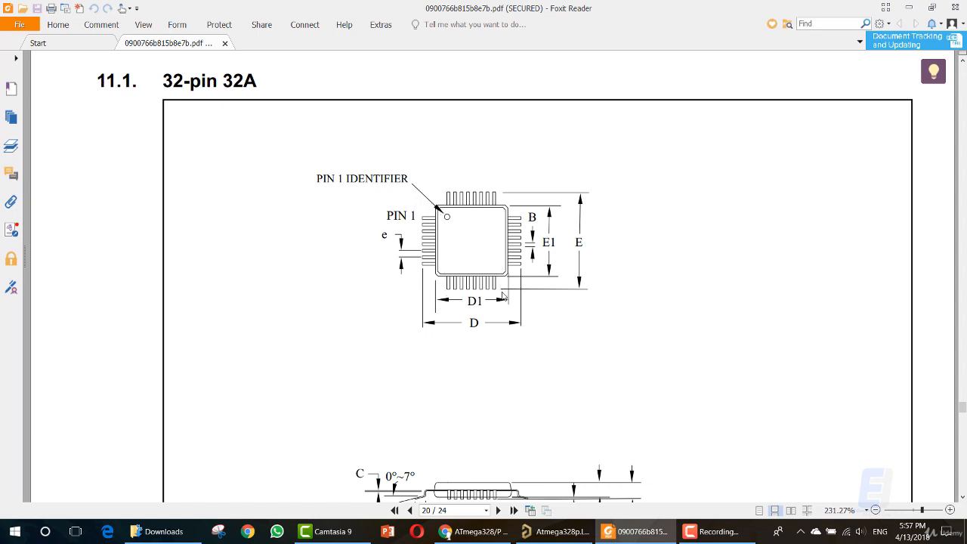
scroll("down", 3)
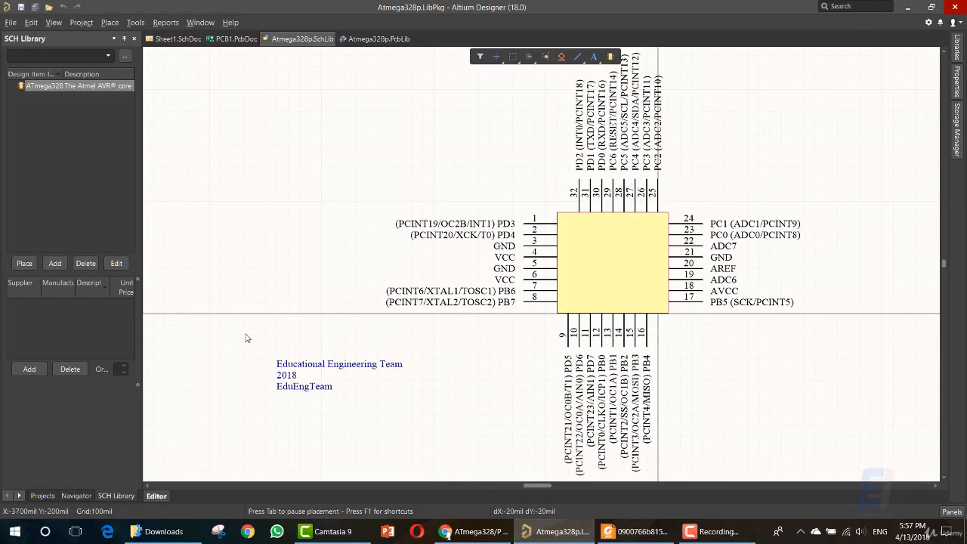
mouse_move(33, 475)
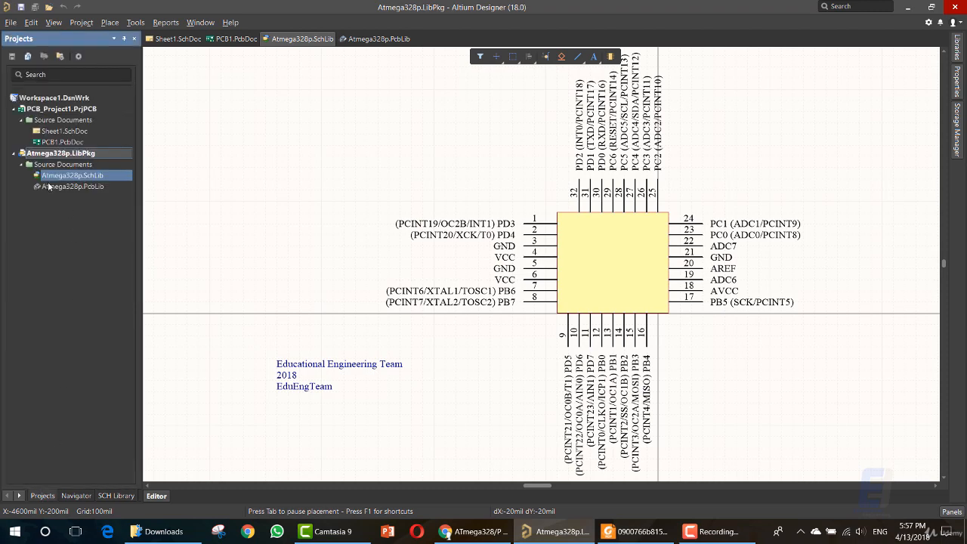
Open Atmega328p.PcbLib from the Projects panel into the PCB library editor.
left_click(72, 187)
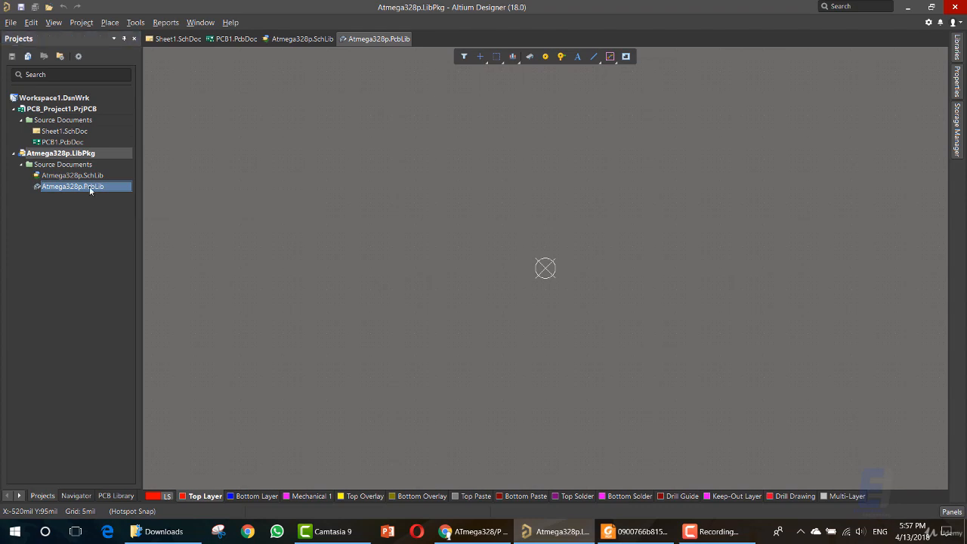
mouse_move(399, 302)
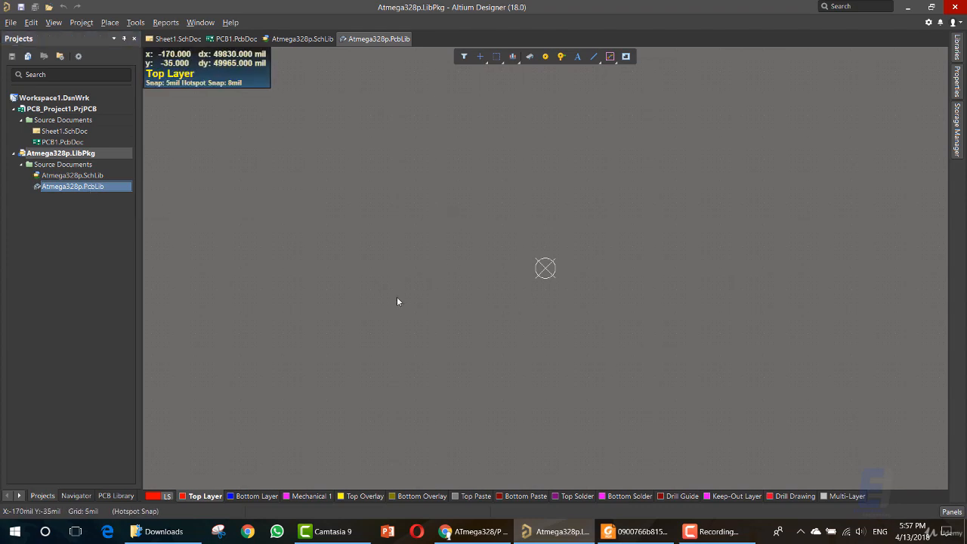
mouse_move(635, 207)
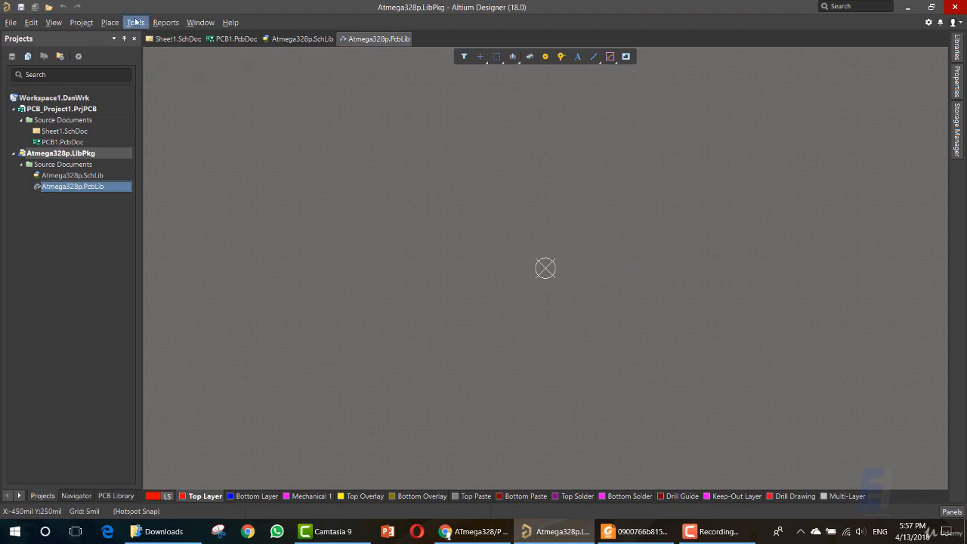
Open the Tools menu listing the footprint creation commands.
left_click(136, 23)
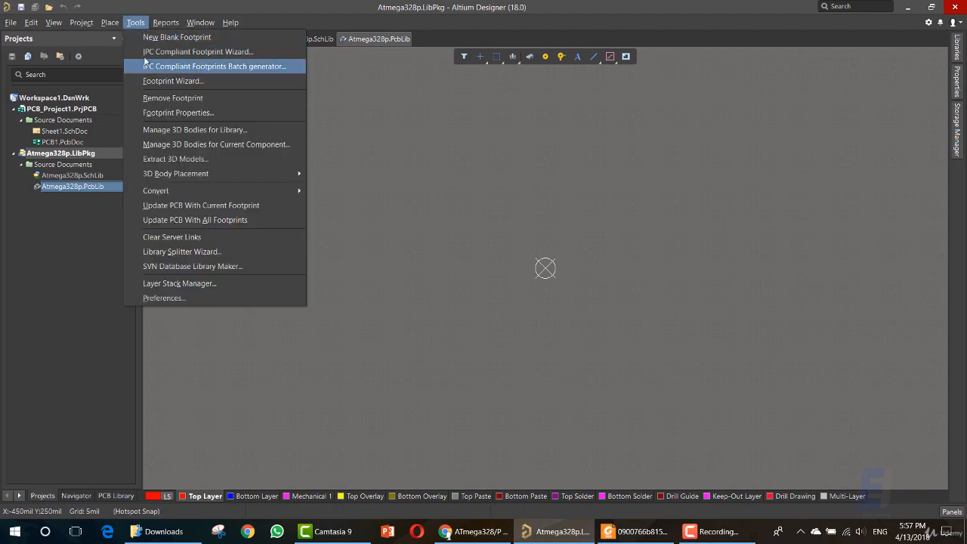
mouse_move(198, 51)
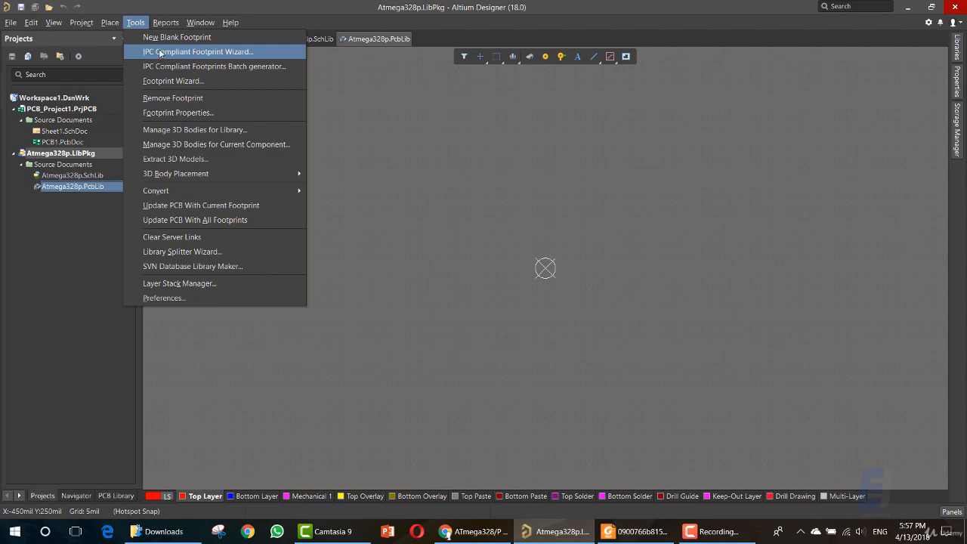
mouse_move(193, 54)
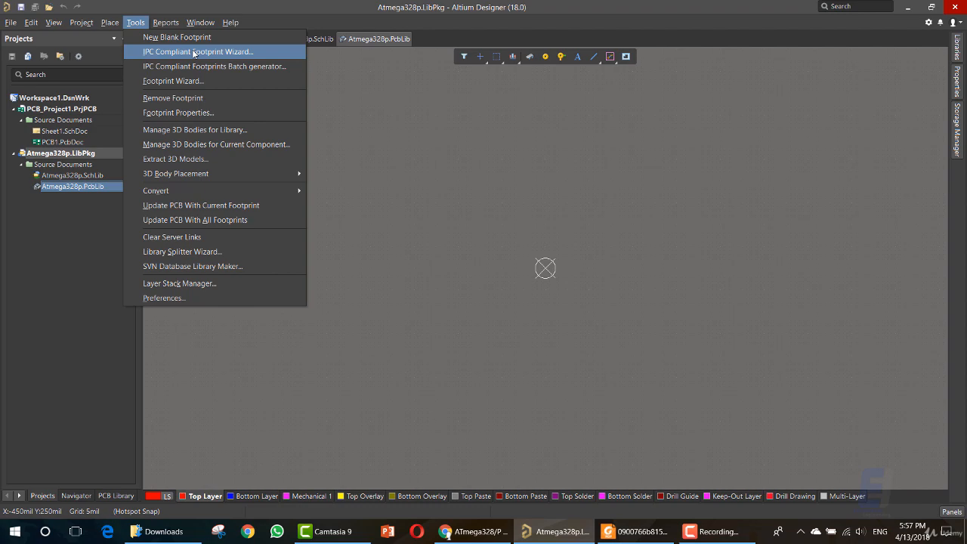
mouse_move(195, 54)
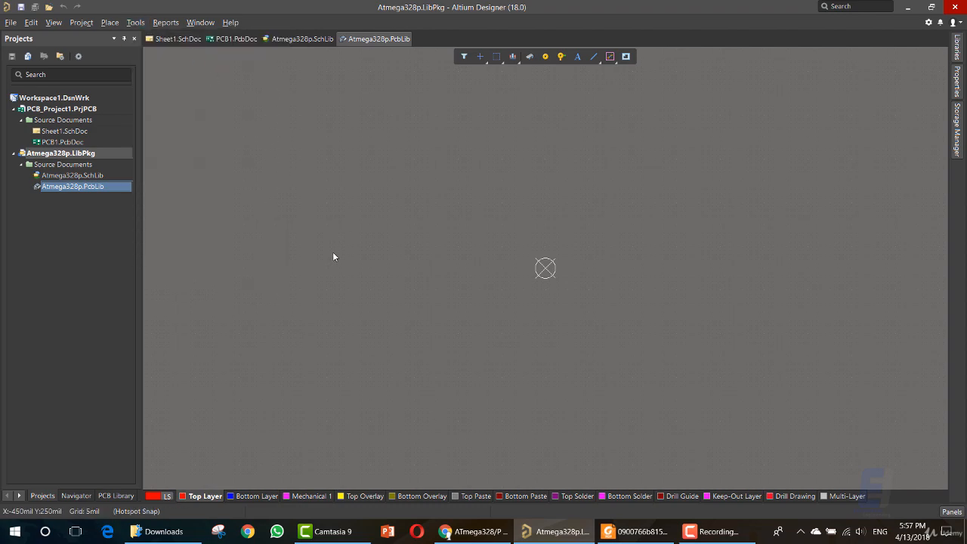
mouse_move(535, 286)
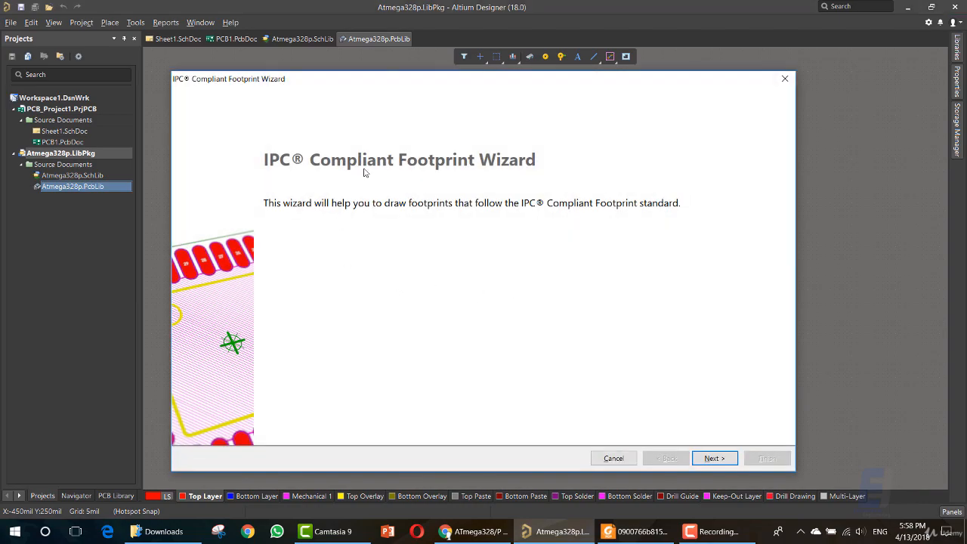
mouse_move(423, 219)
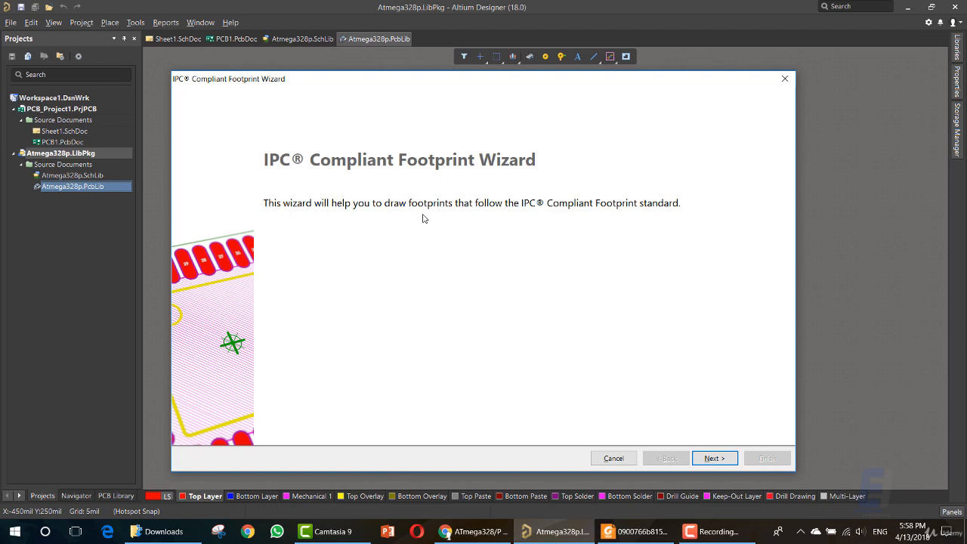
mouse_move(438, 220)
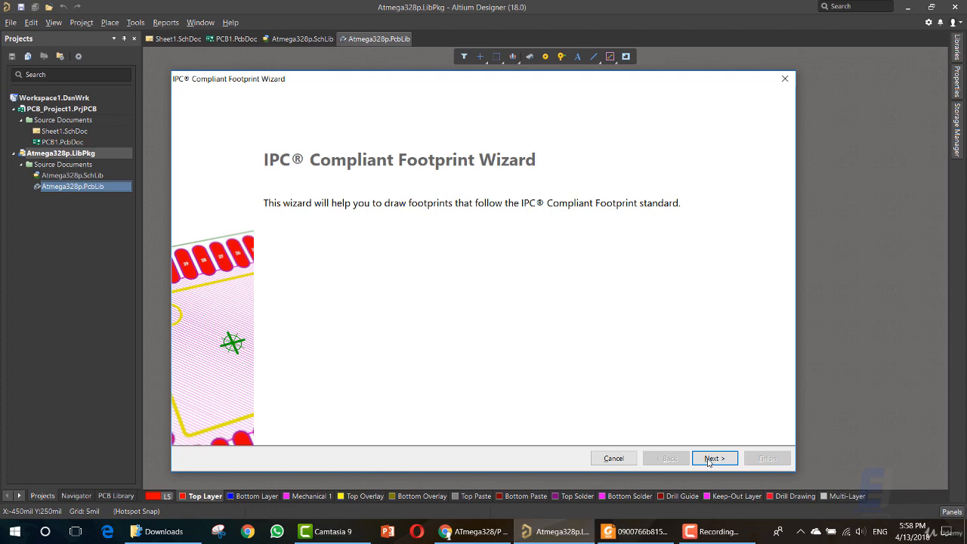
Advance past the wizard's welcome page to Select Component Type.
left_click(714, 457)
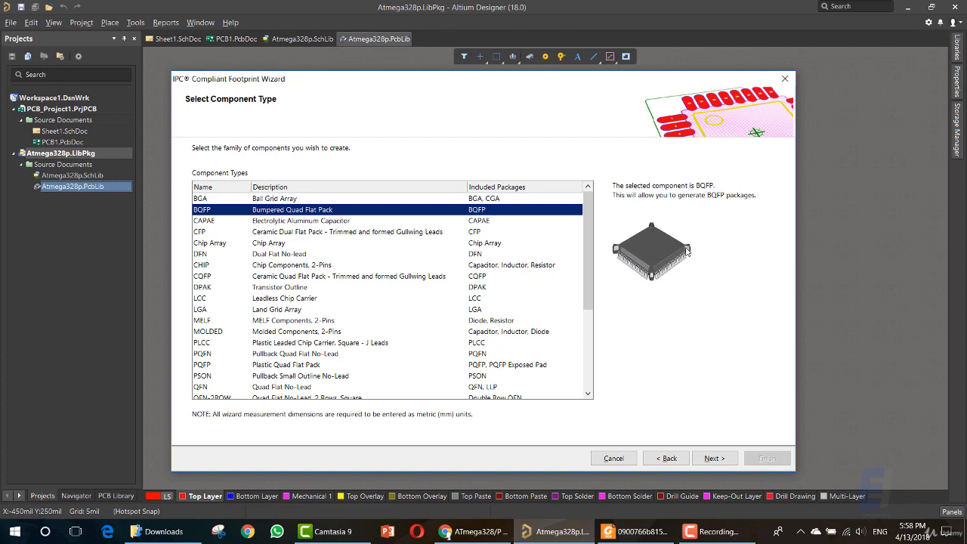
mouse_move(662, 257)
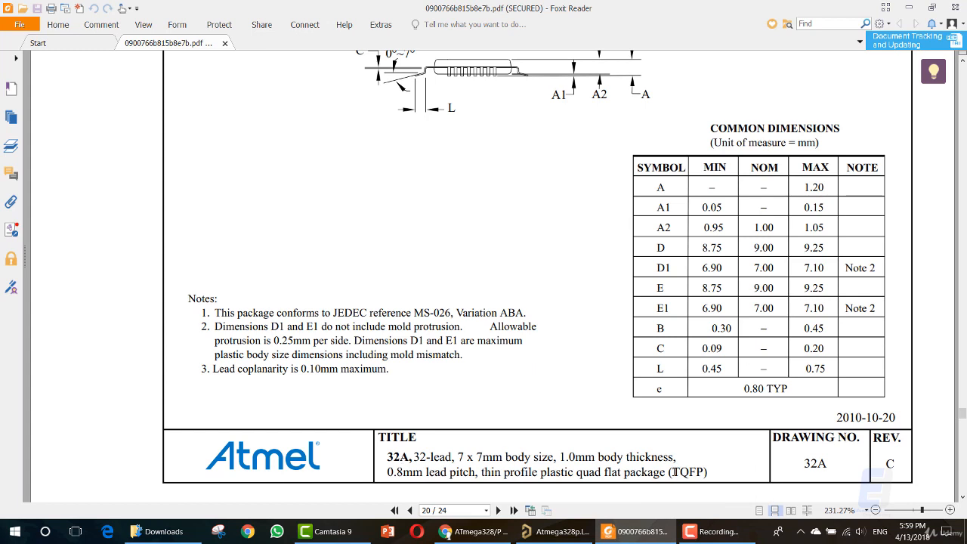
double_click(685, 471)
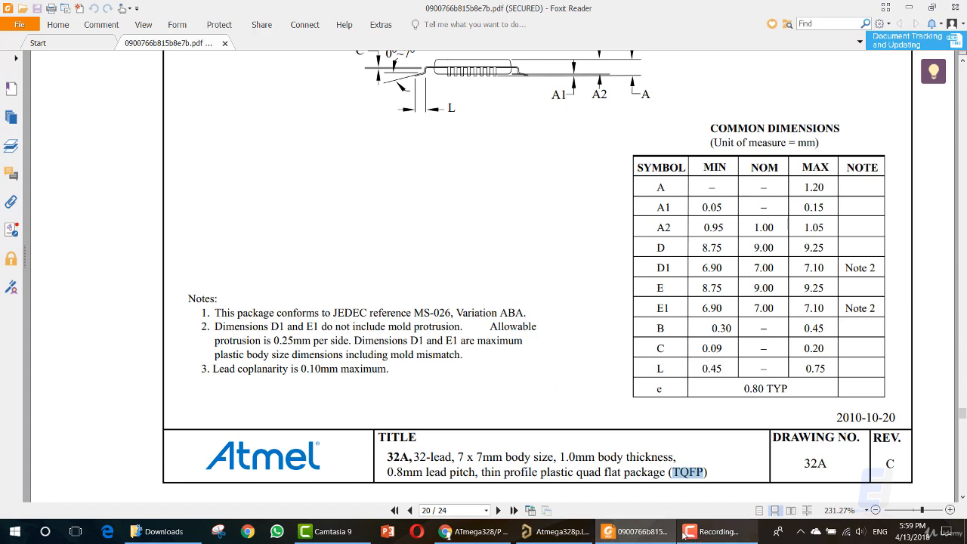
left_click(716, 532)
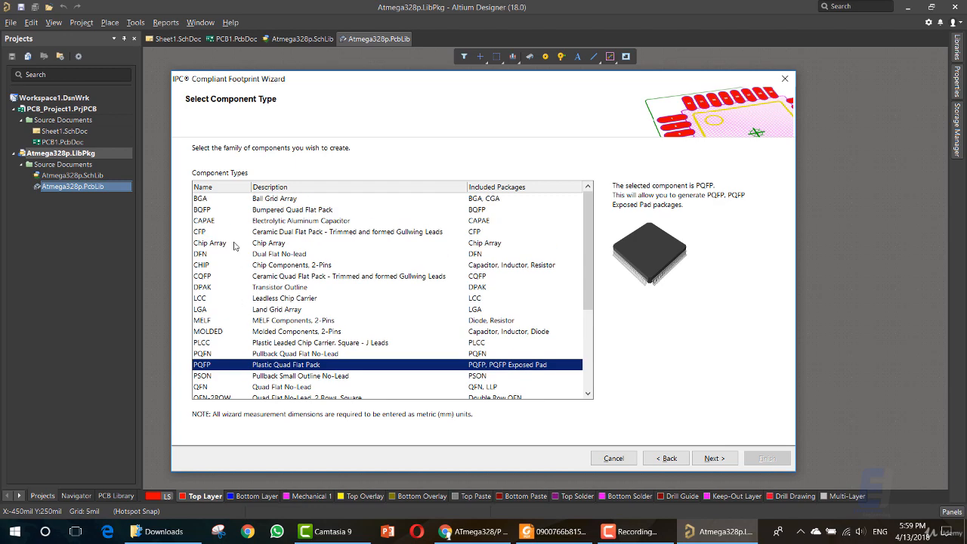
Choose PQFP from the Component Types list and advance to its package dimensions page.
scroll("down", 3)
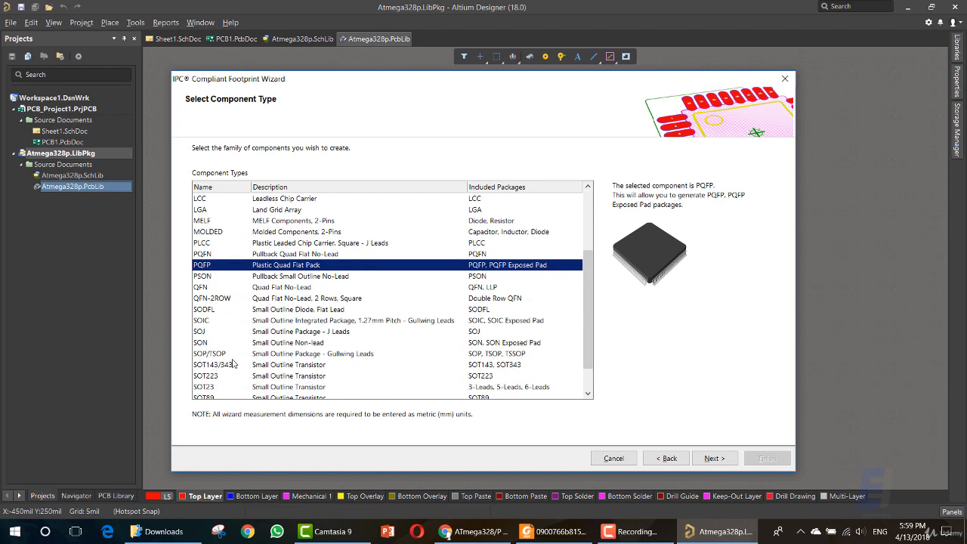
mouse_move(216, 294)
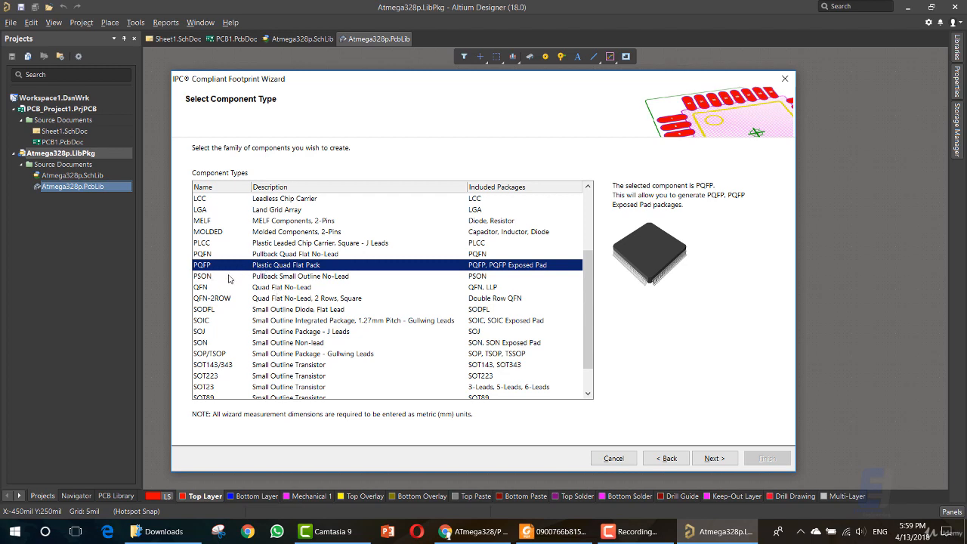
mouse_move(208, 269)
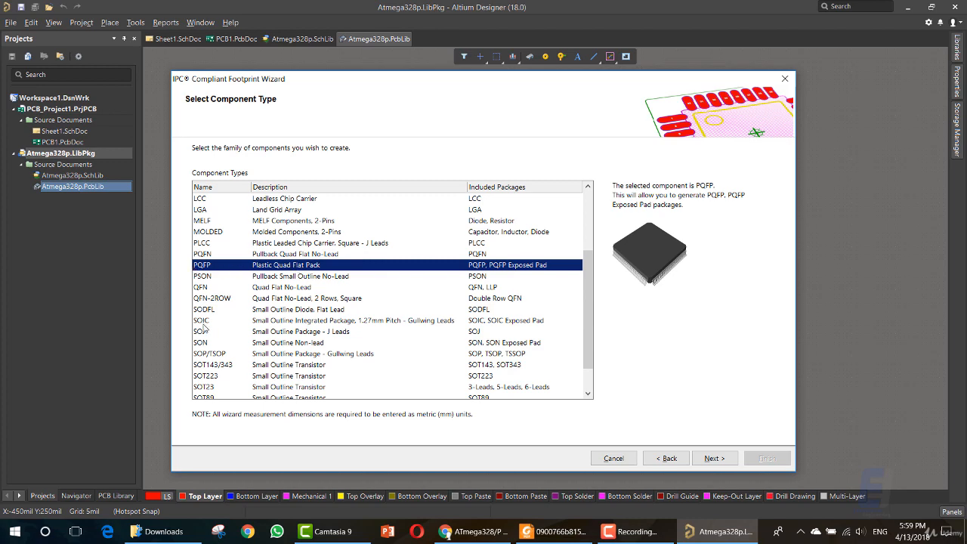
scroll("down", 3)
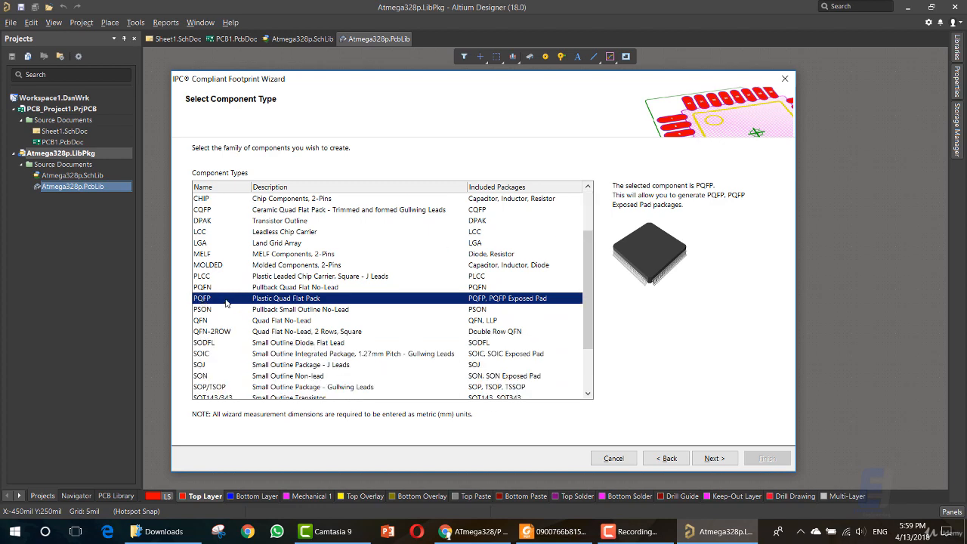
left_click(713, 458)
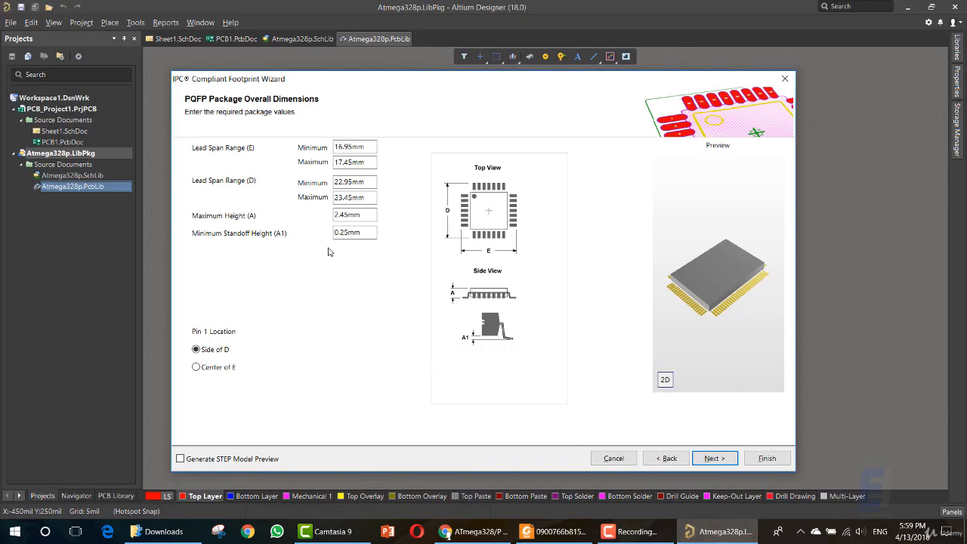
Set lead span E to 8.75–9.25mm, checking D and E against the datasheet.
left_click(354, 147)
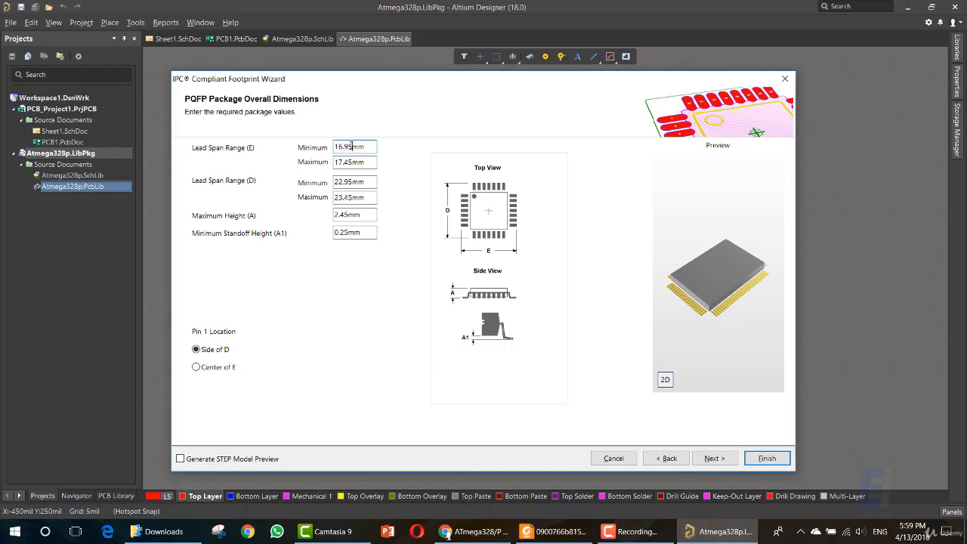
left_click(553, 532)
type("8.75")
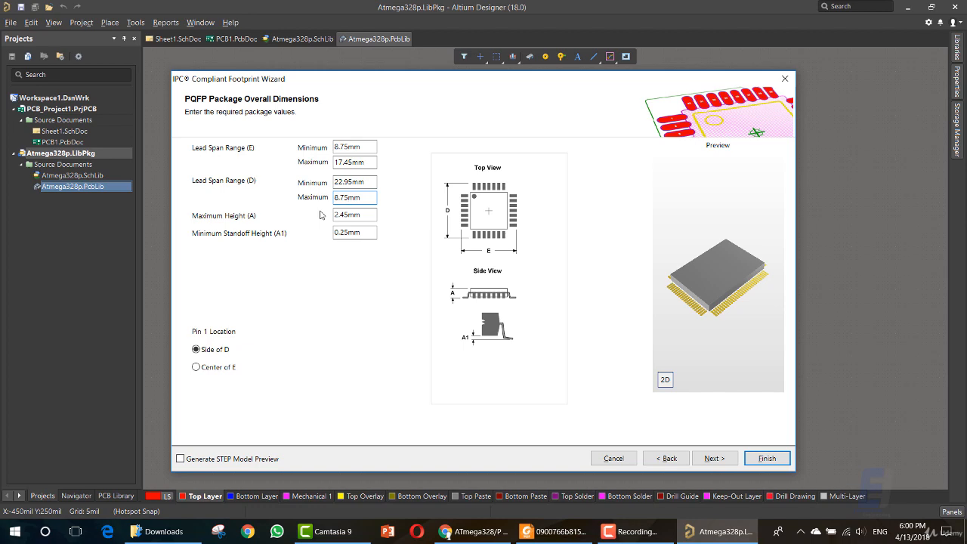
left_click(354, 162)
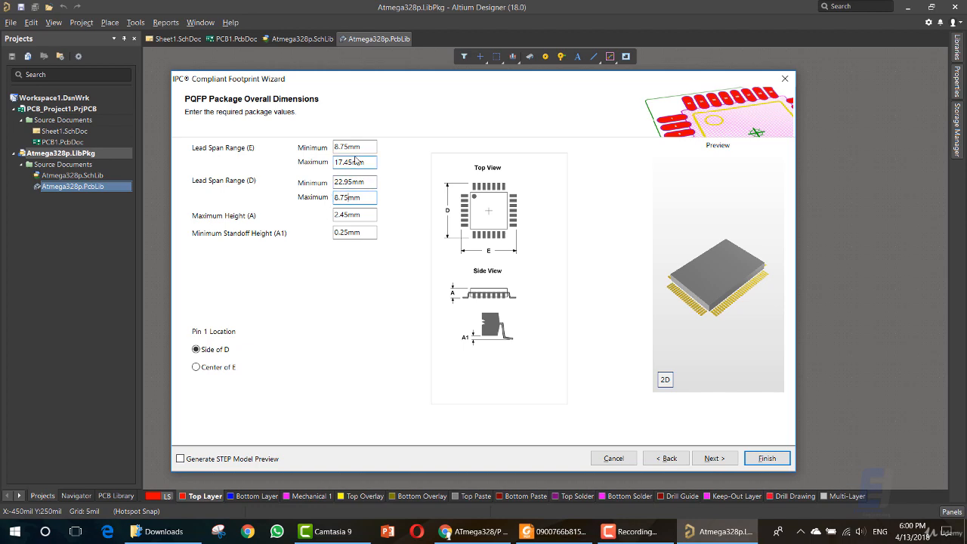
type("8.75mm")
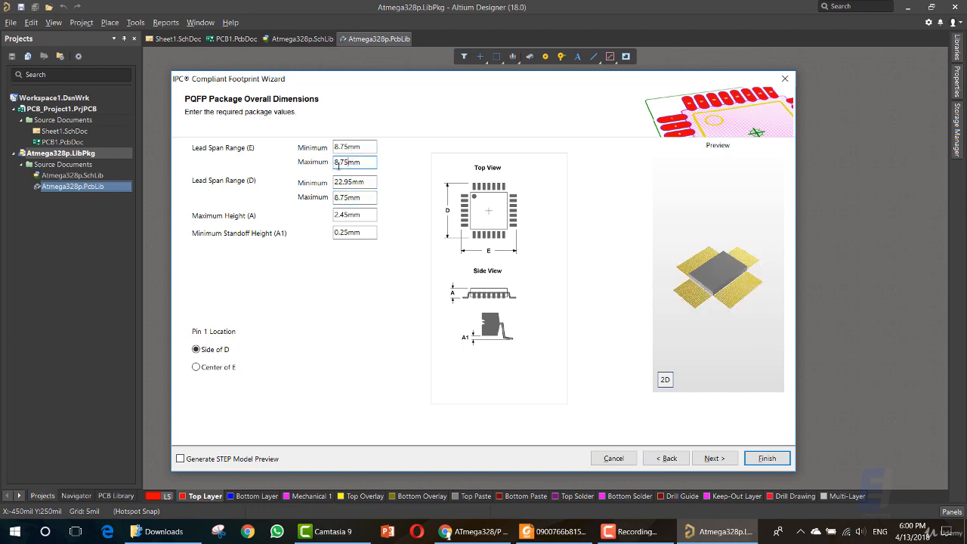
left_click(553, 531)
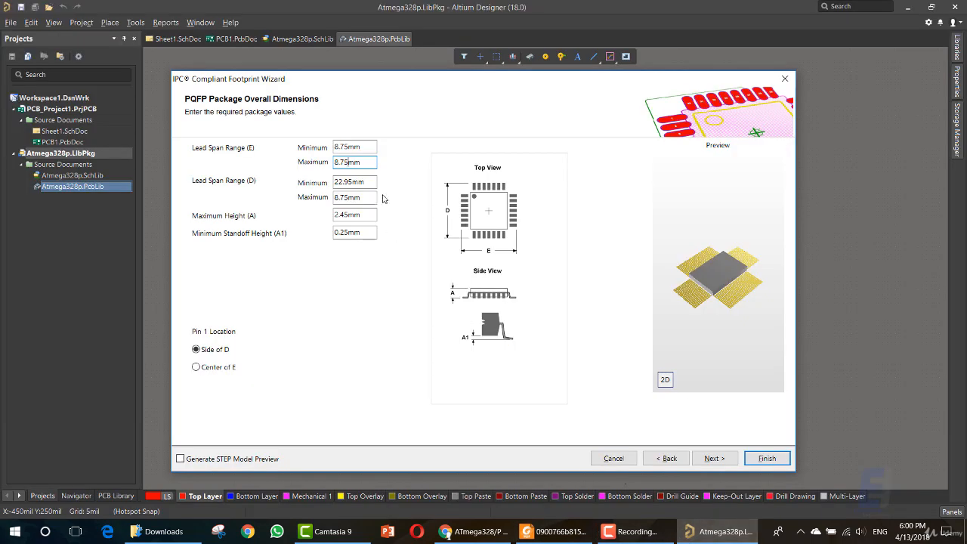
left_click(354, 181)
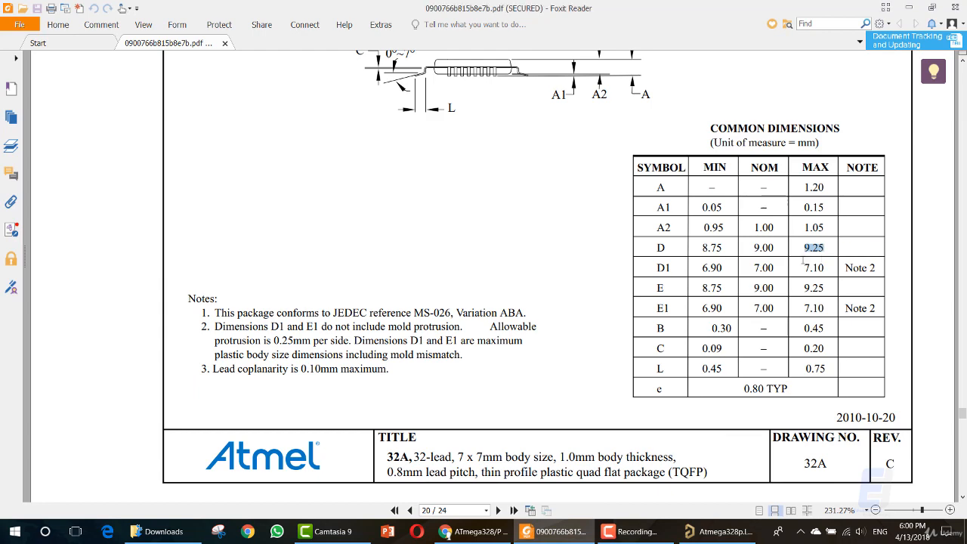
left_click(716, 532)
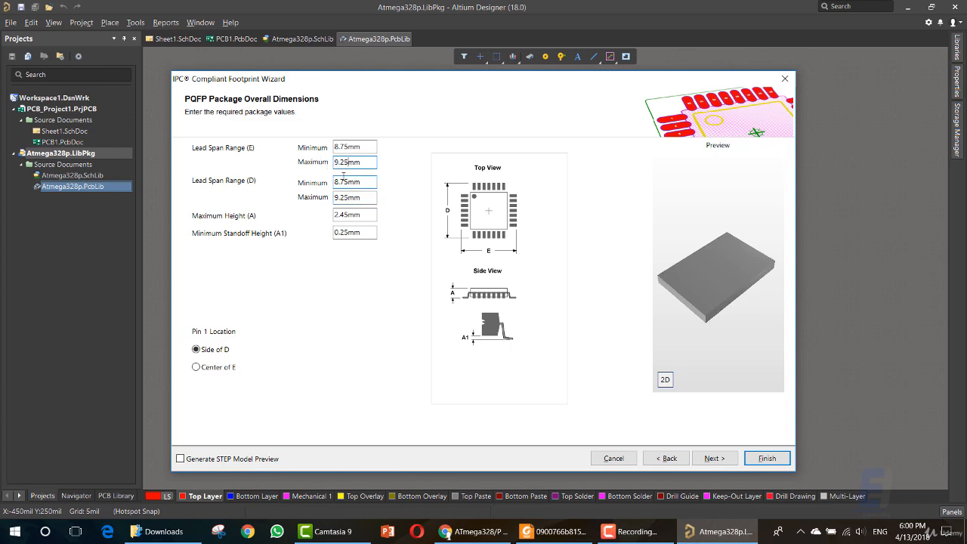
Set lead span D to 8.75–9.25mm, maximum height 1.20mm and minimum standoff 0.15mm.
left_click(353, 147)
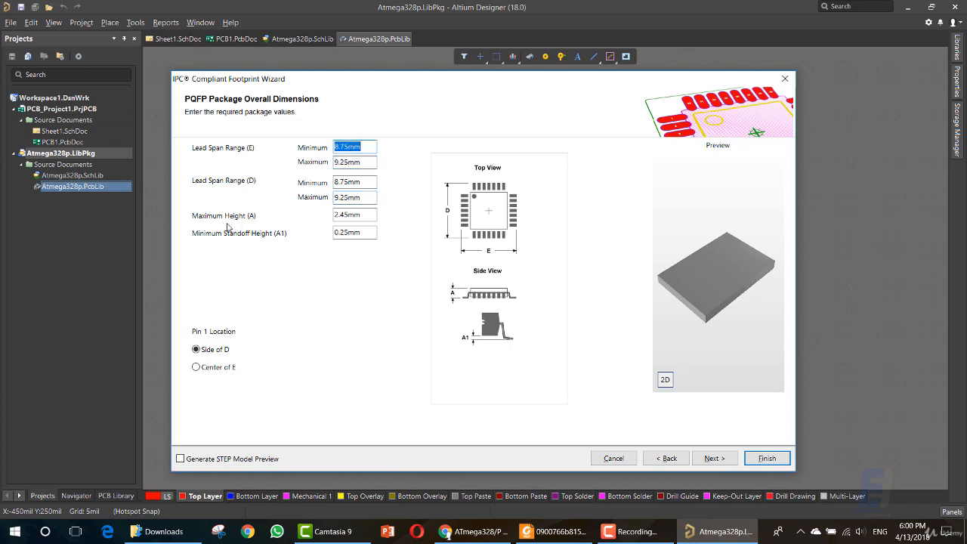
left_click(553, 532)
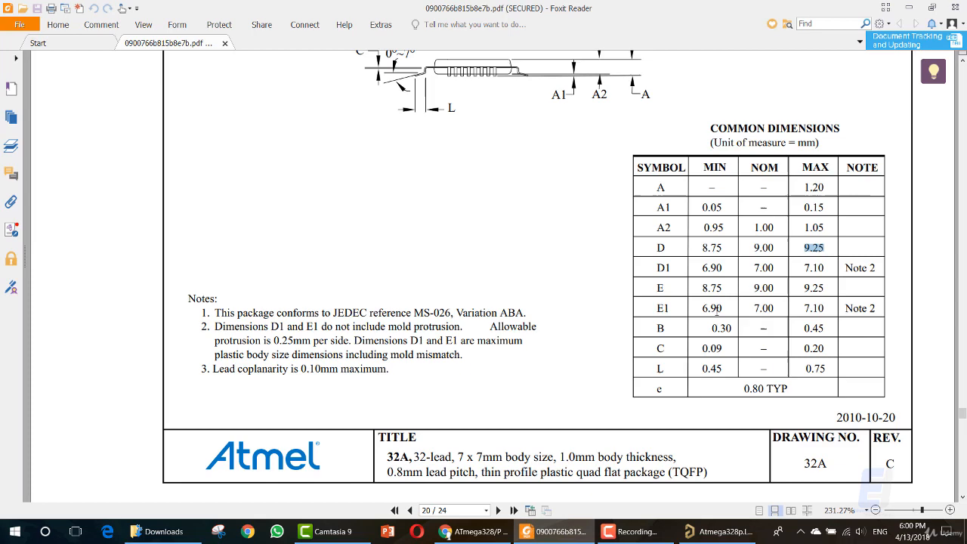
left_click(813, 187)
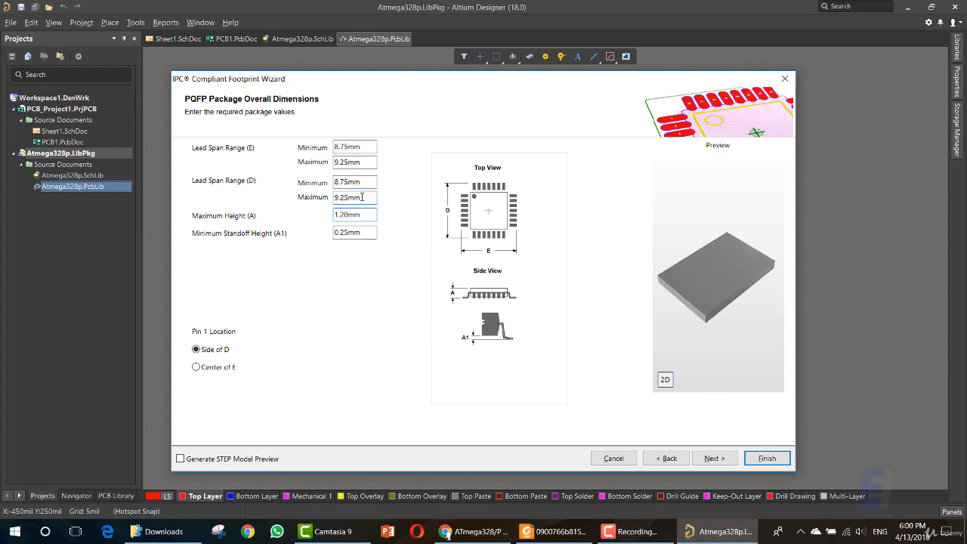
left_click(354, 232)
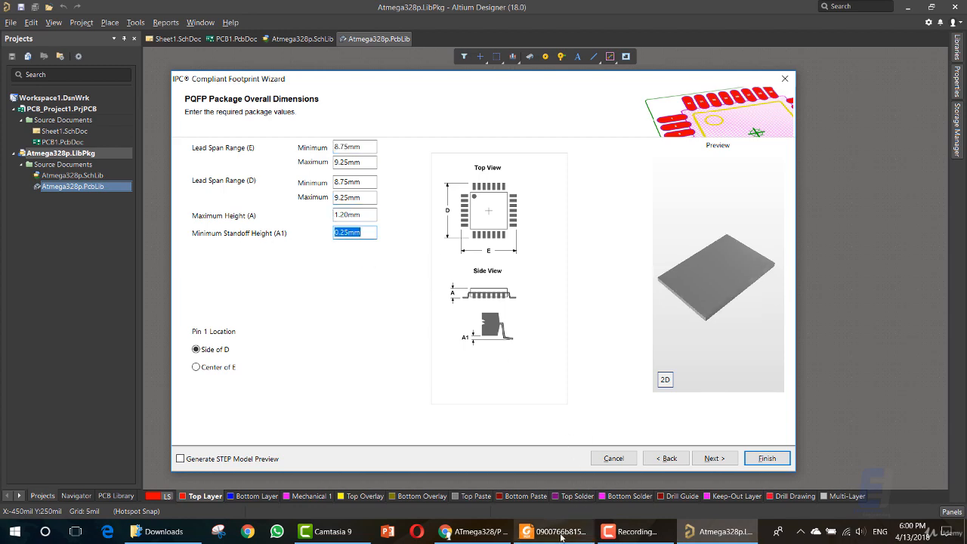
left_click(552, 532)
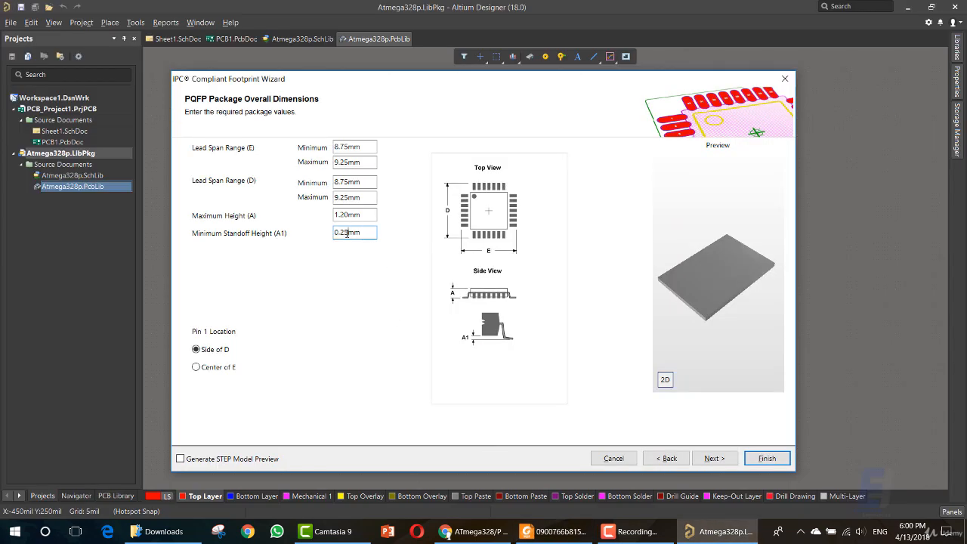
type("0.15mm")
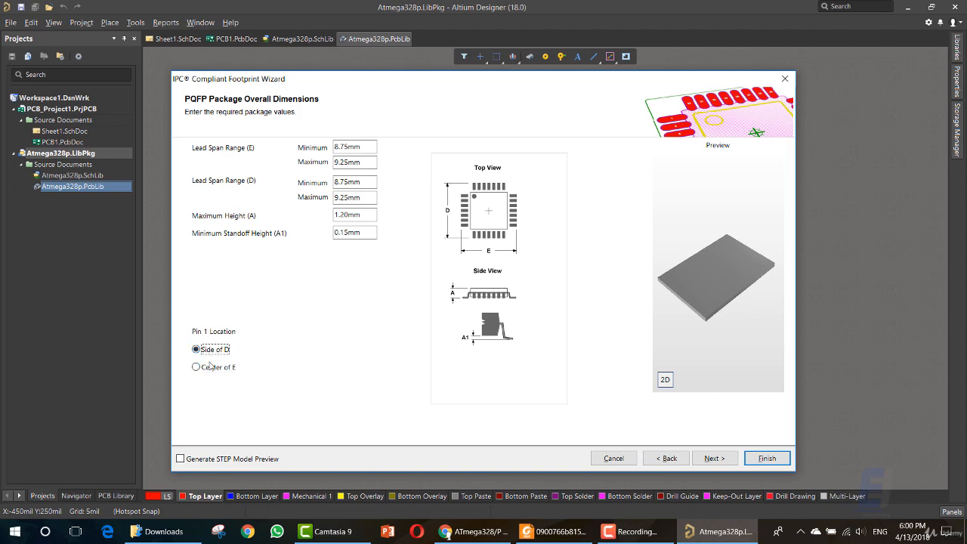
Keep Pin 1 Location on Side of D and bring up the datasheet's 32A pin 1 identifier.
left_click(196, 368)
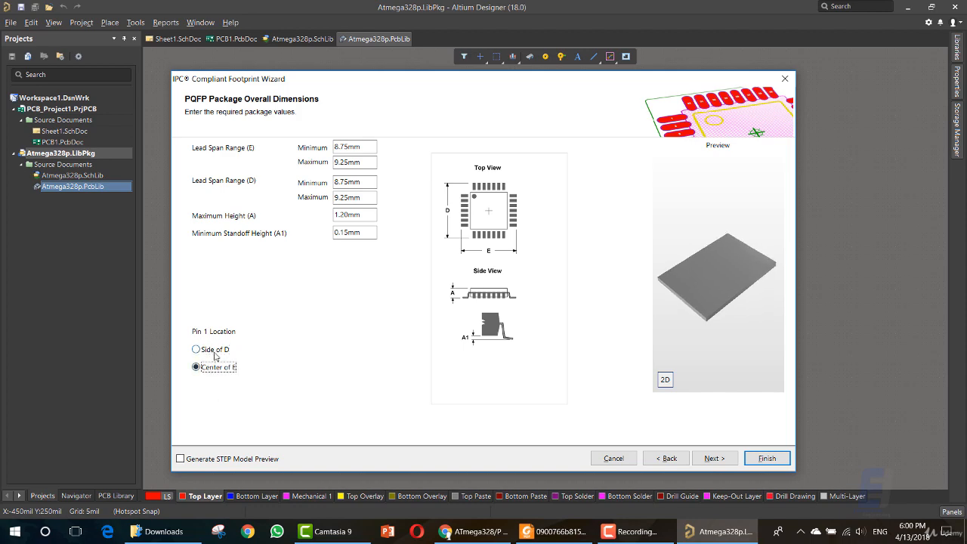
left_click(196, 349)
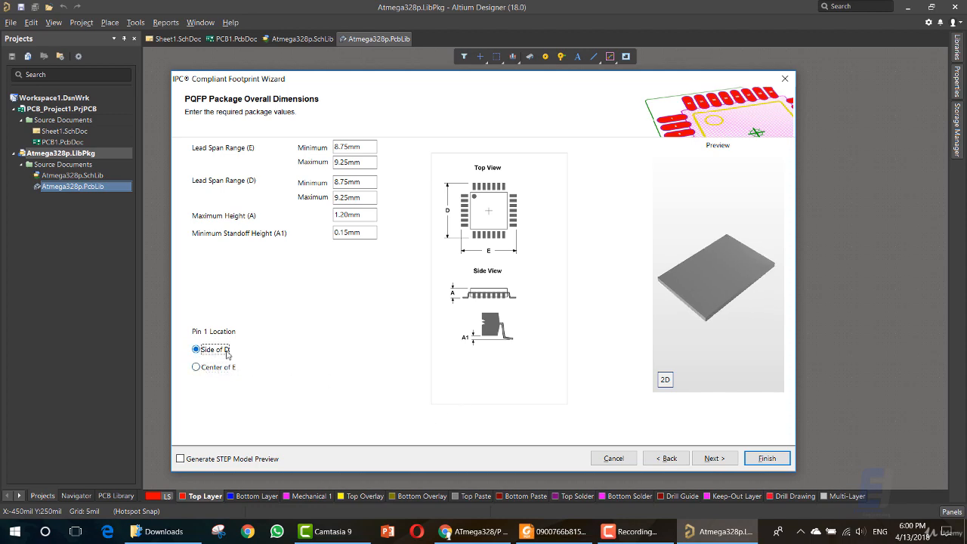
left_click(553, 532)
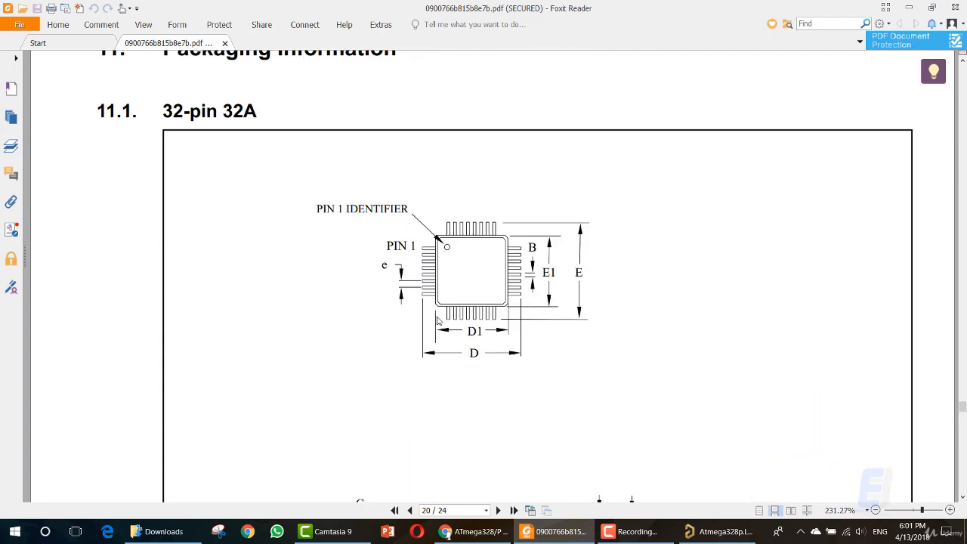
mouse_move(474, 278)
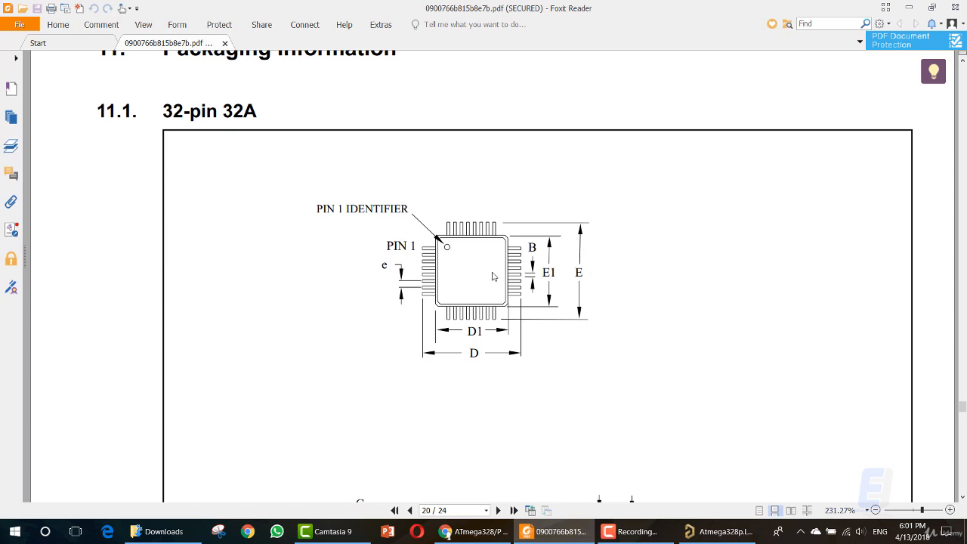
mouse_move(471, 332)
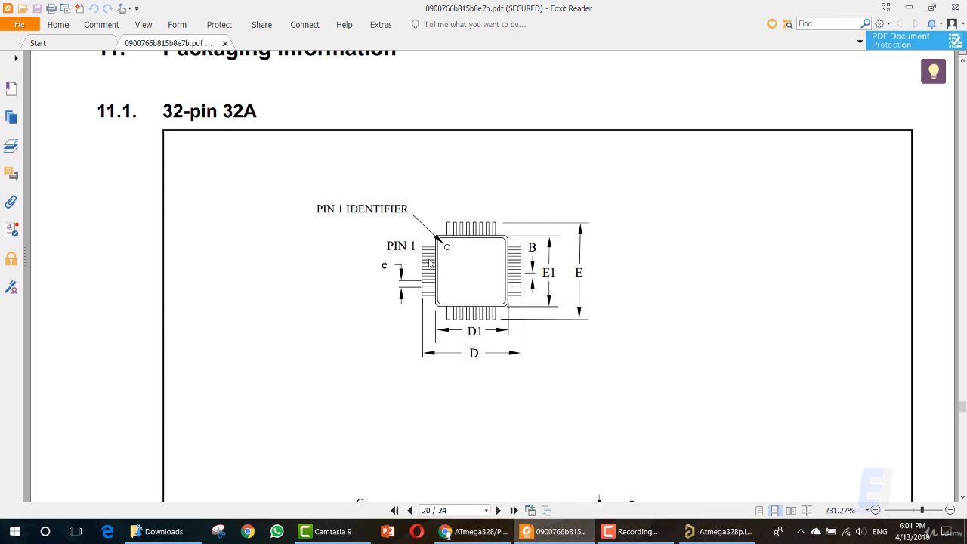
mouse_move(445, 251)
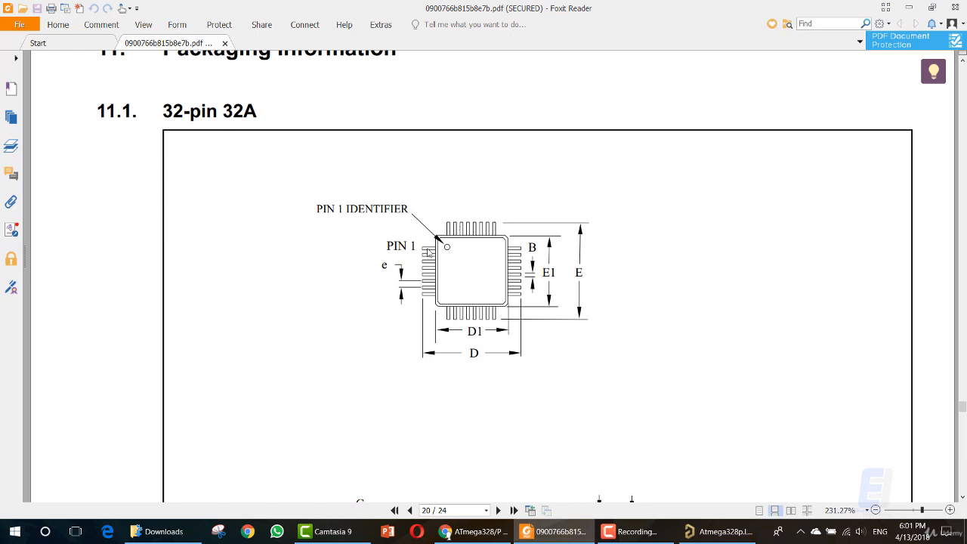
mouse_move(587, 260)
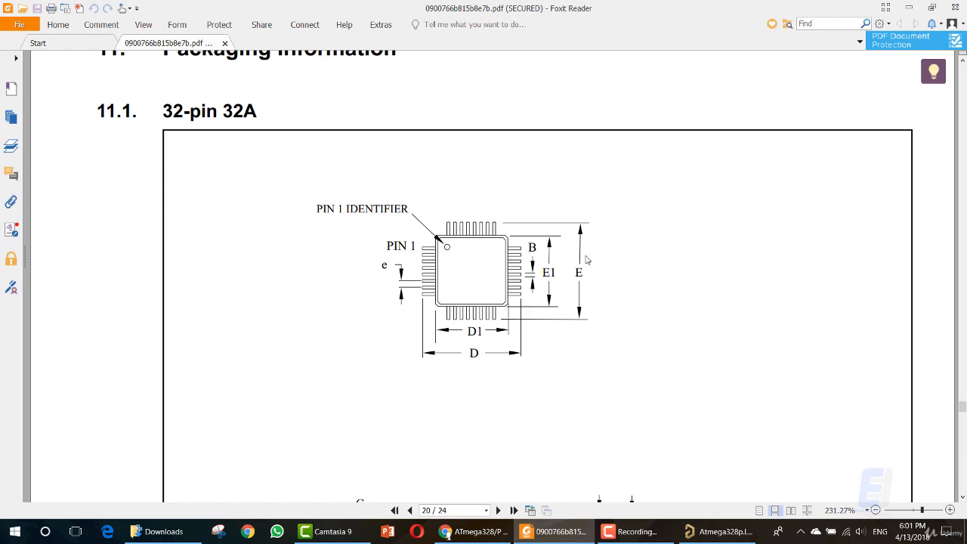
mouse_move(467, 273)
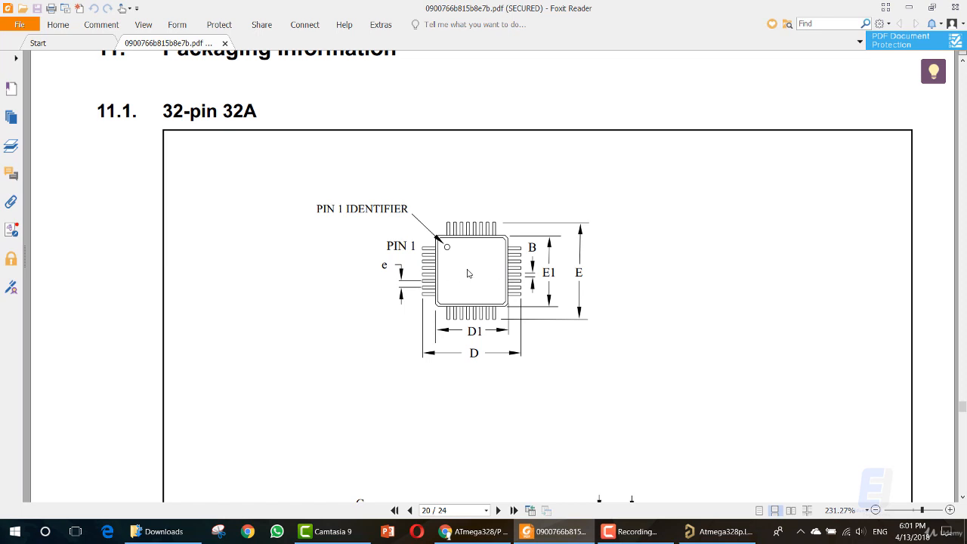
mouse_move(457, 251)
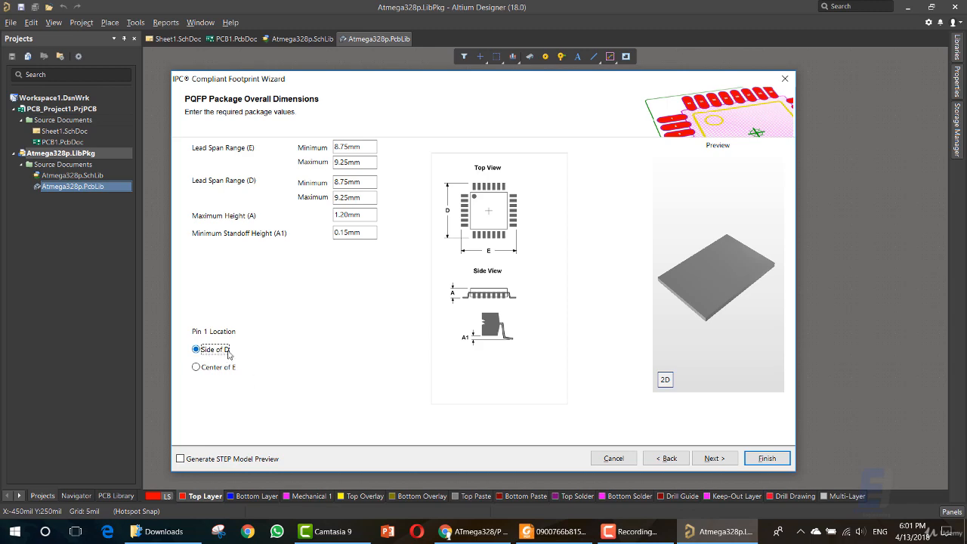
Check the preview in 2D and 3D, then advance to PQFP Package Pin Dimensions.
left_click(665, 380)
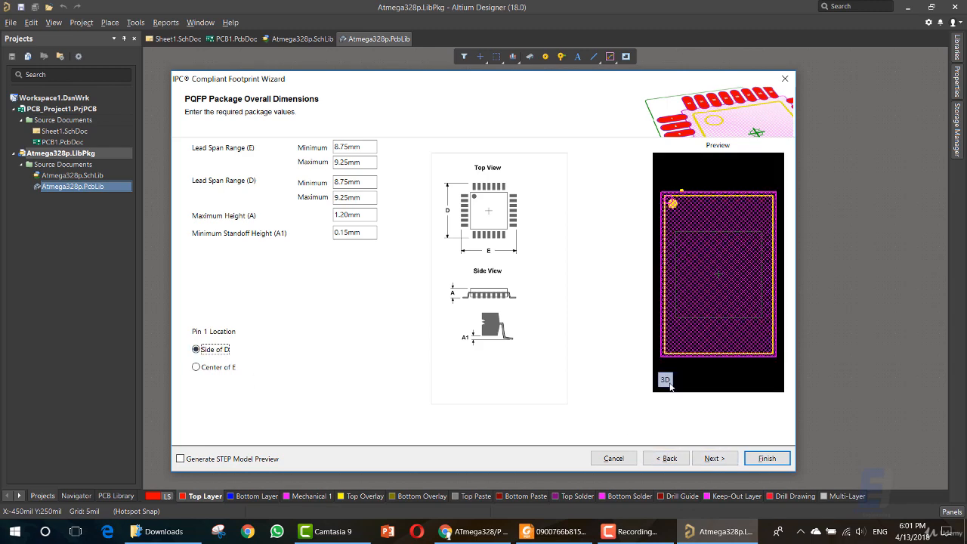
left_click(665, 379)
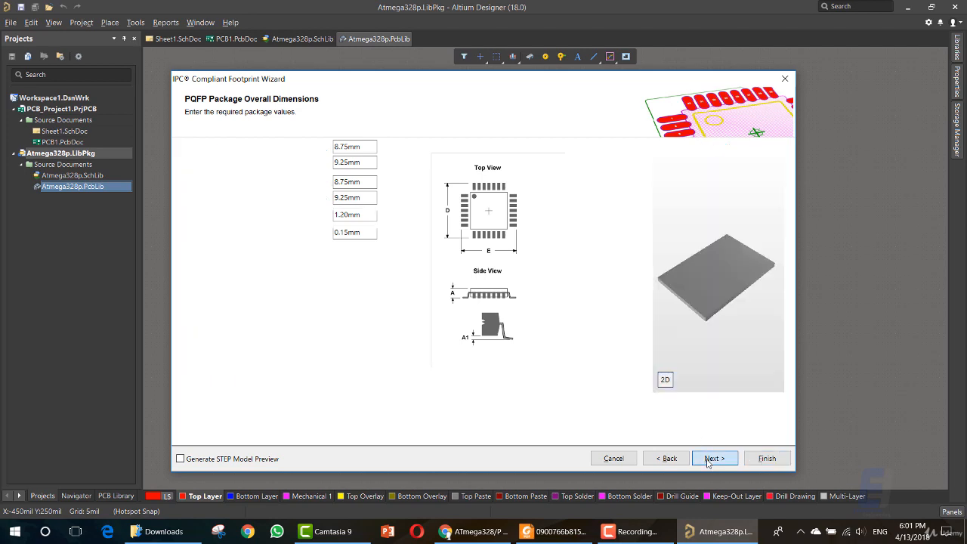
left_click(713, 458)
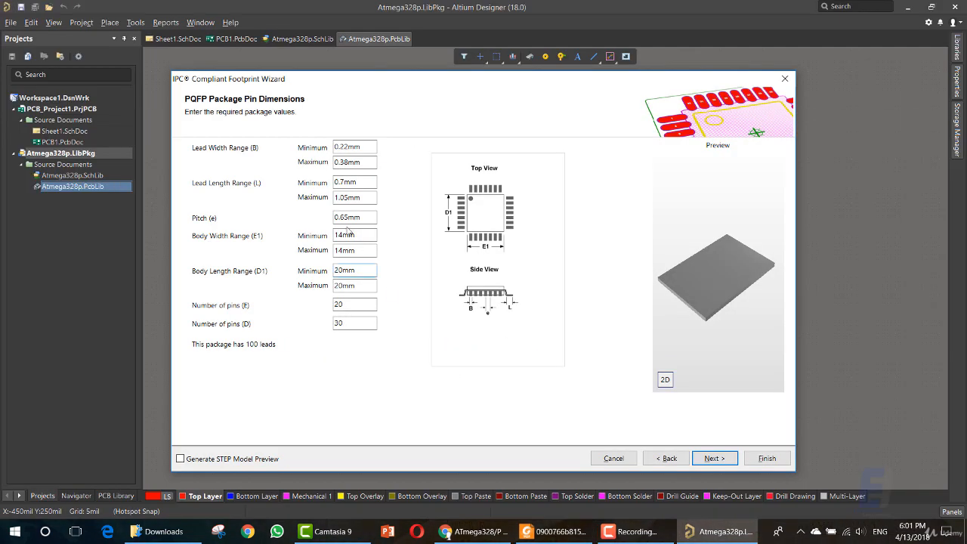
Set lead width 0.30–0.45mm, lead length 0.45–0.75mm and pitch 0.80mm.
left_click(354, 146)
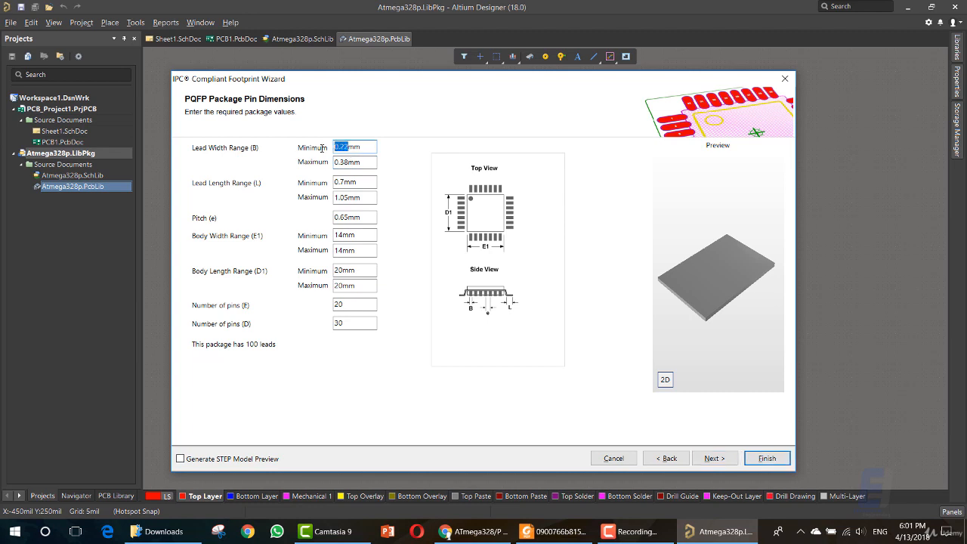
left_click(553, 532)
type("0.3")
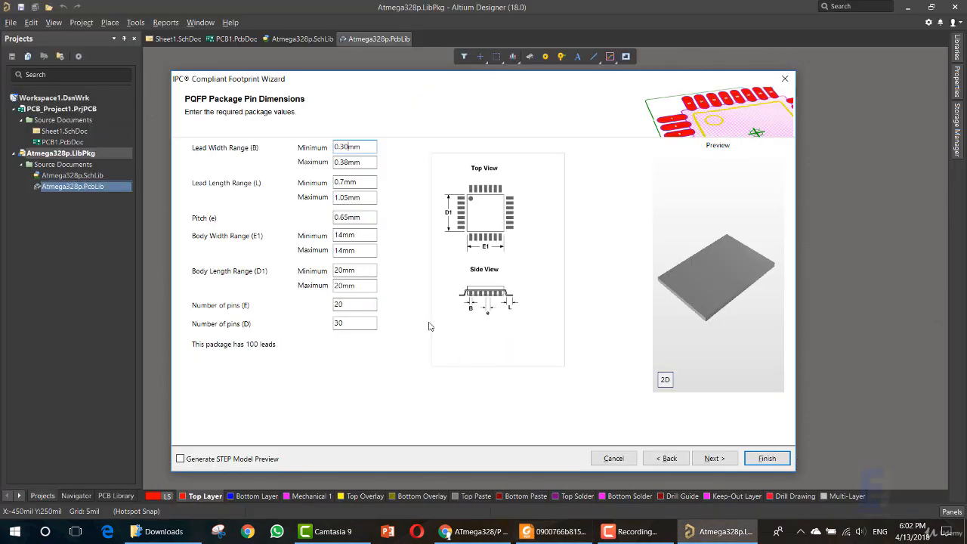
left_click(353, 162)
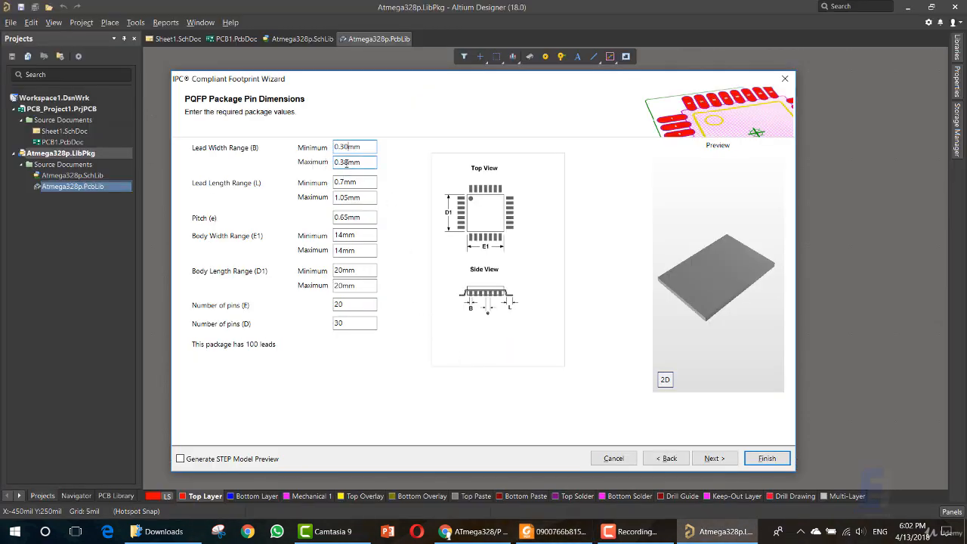
type("0.45mm")
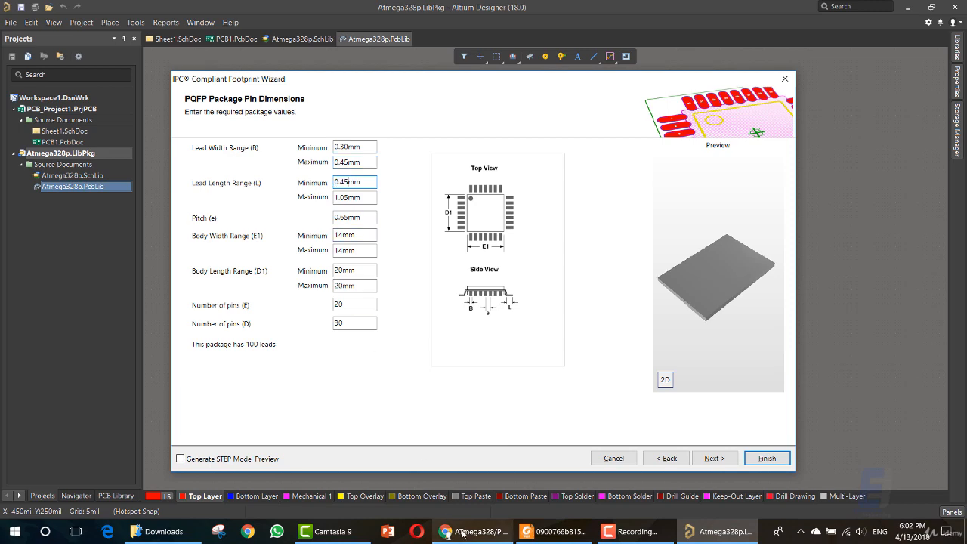
left_click(556, 532)
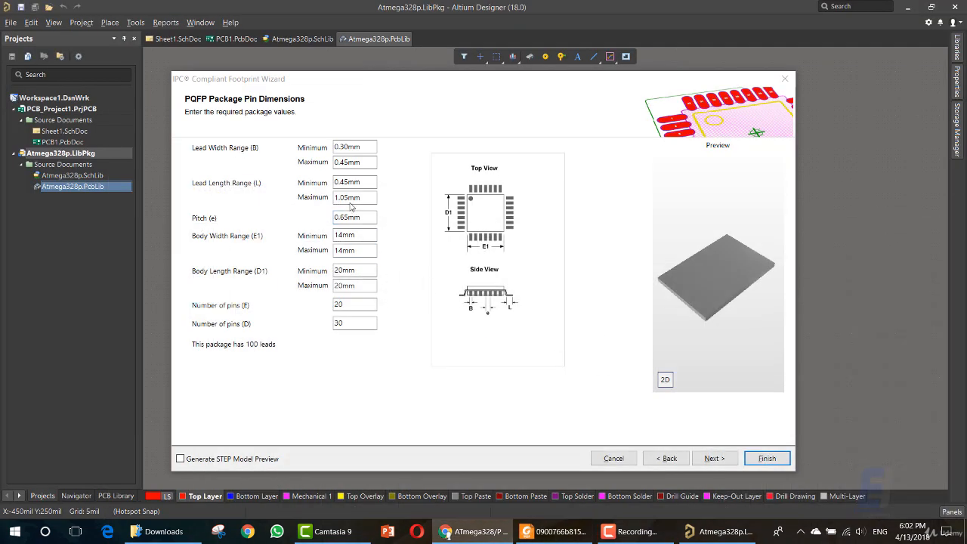
type("0.75mm")
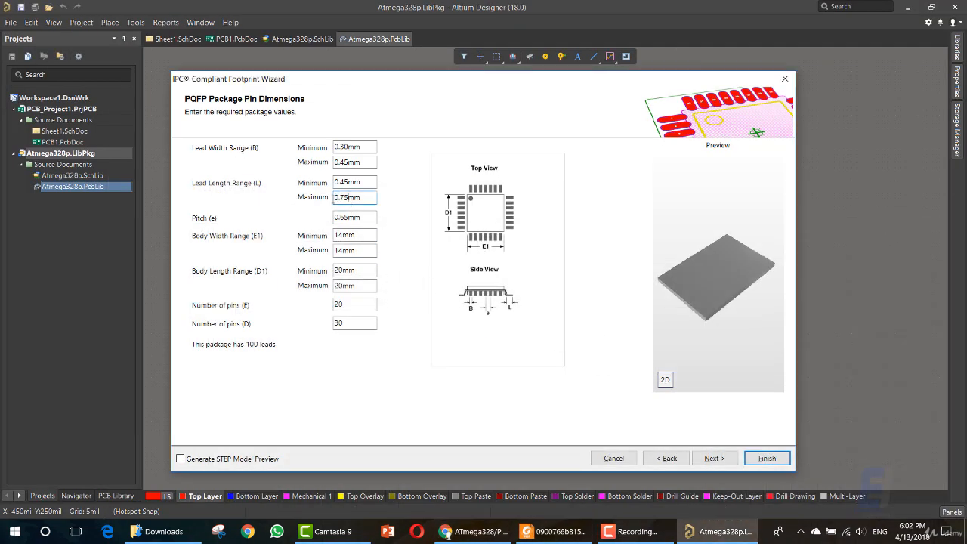
left_click(353, 217)
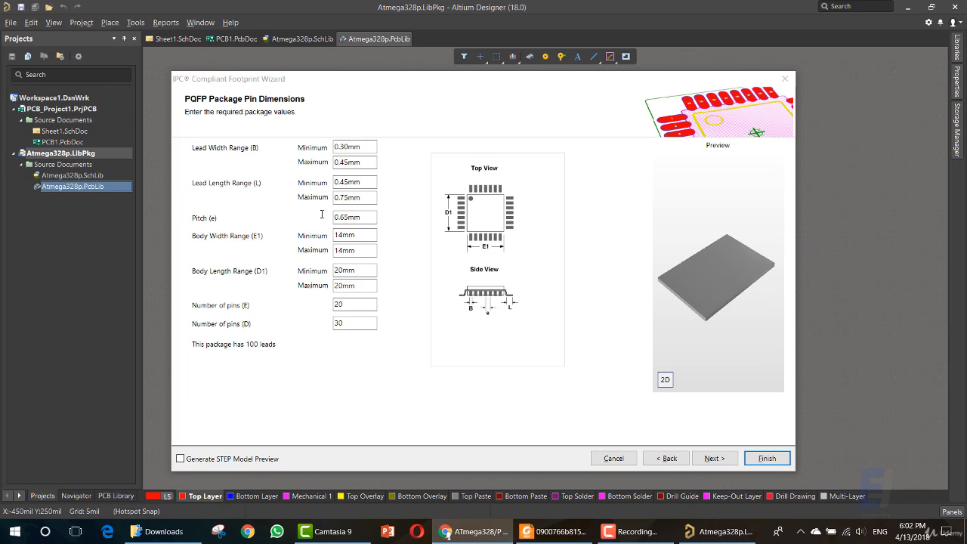
type("0.80mm")
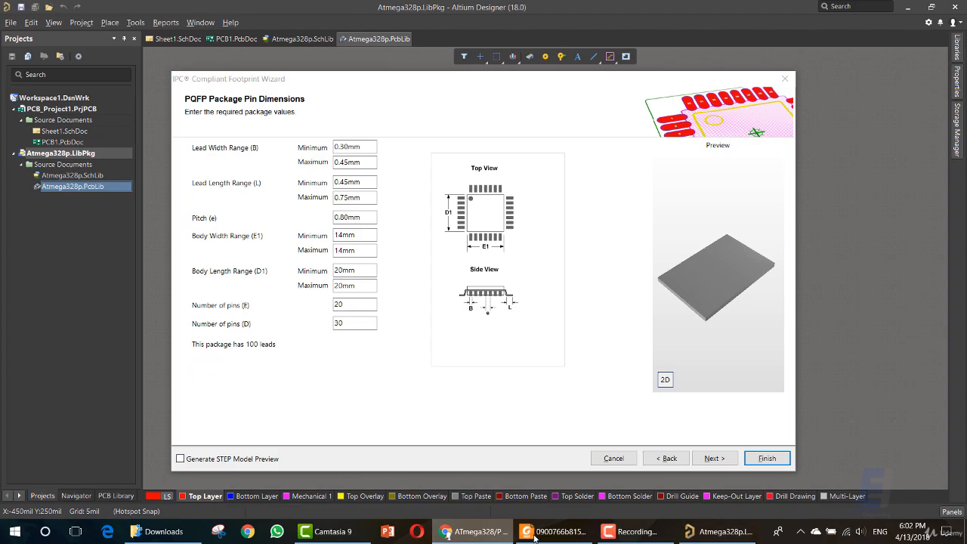
Set the body width range (E1) to minimum 6.90mm and maximum 7.10mm.
left_click(553, 532)
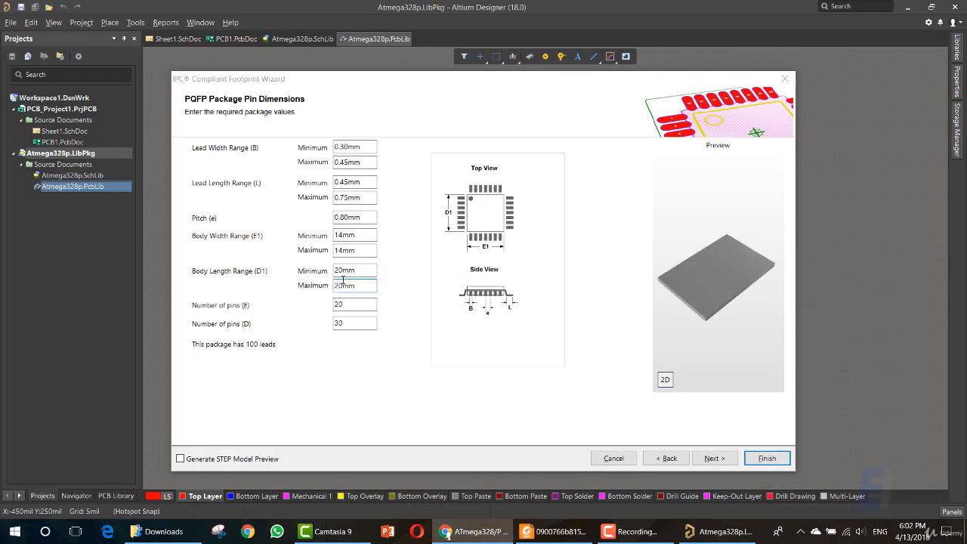
type("6.90mm")
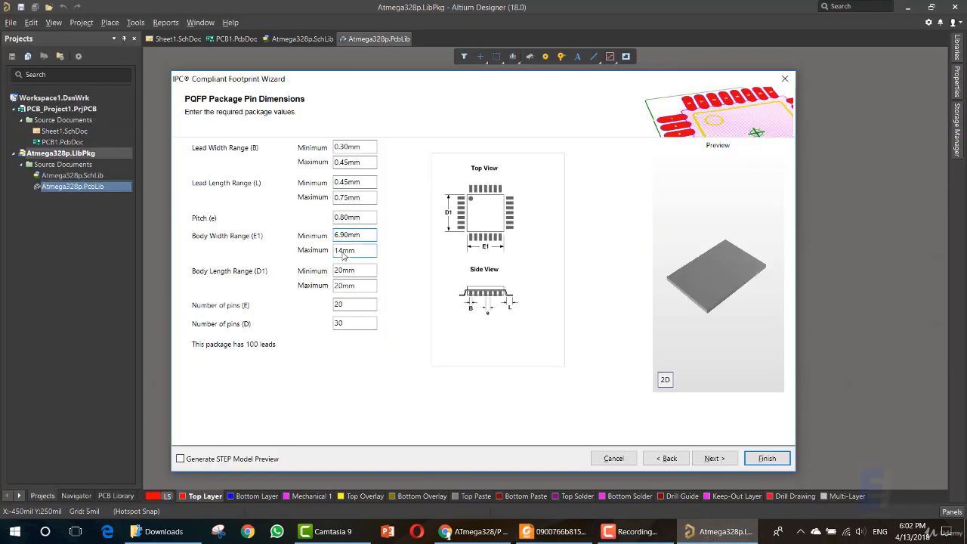
type("7.10mm")
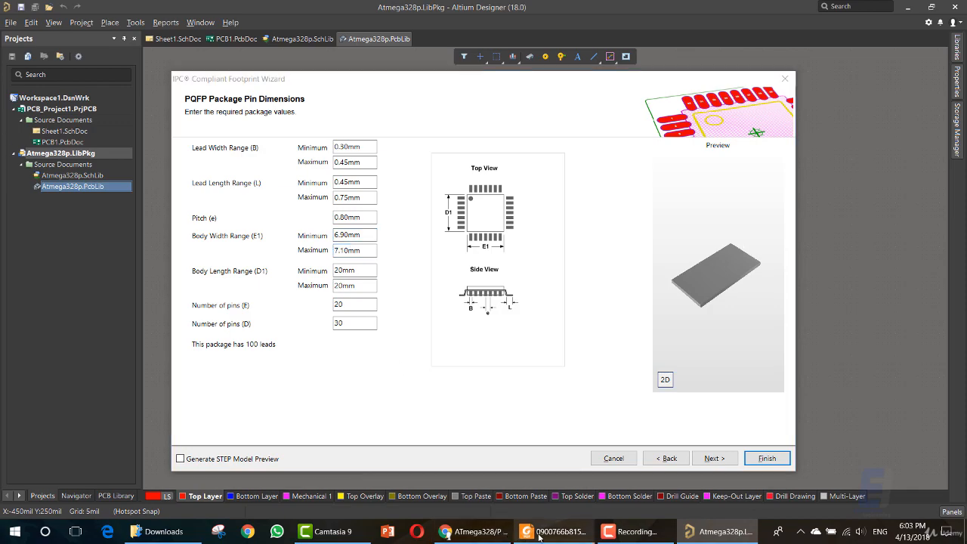
Set the body length range (D1) to 6.90–7.10mm and move to the pin-count fields.
left_click(353, 251)
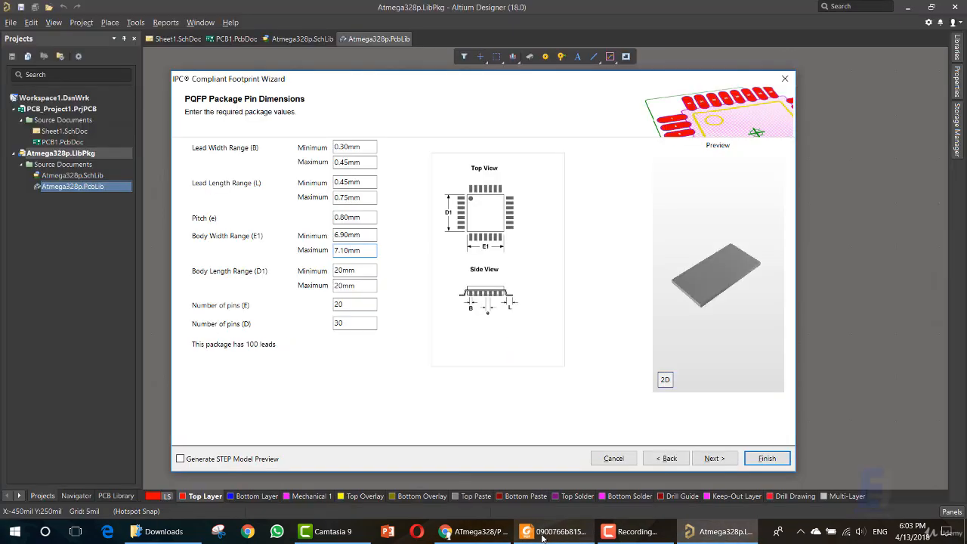
left_click(553, 531)
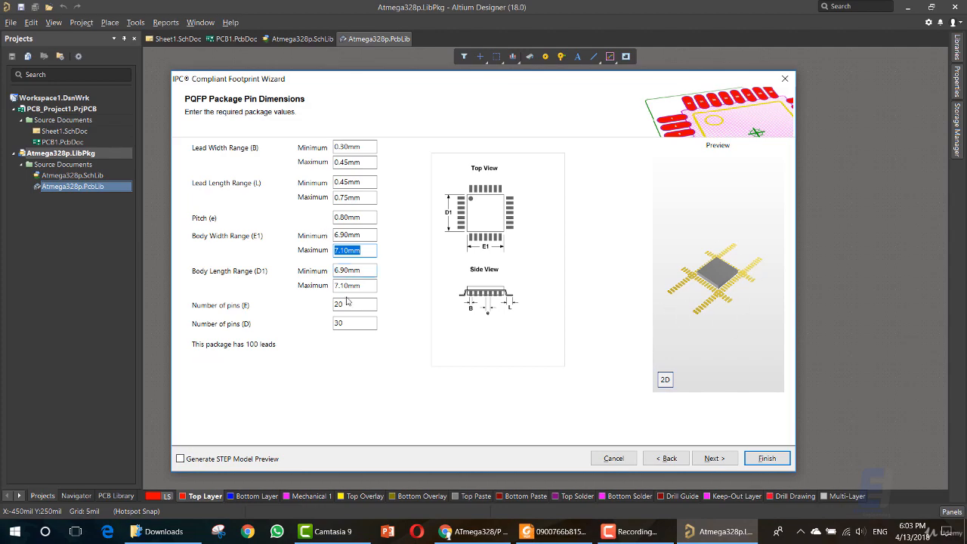
left_click(553, 531)
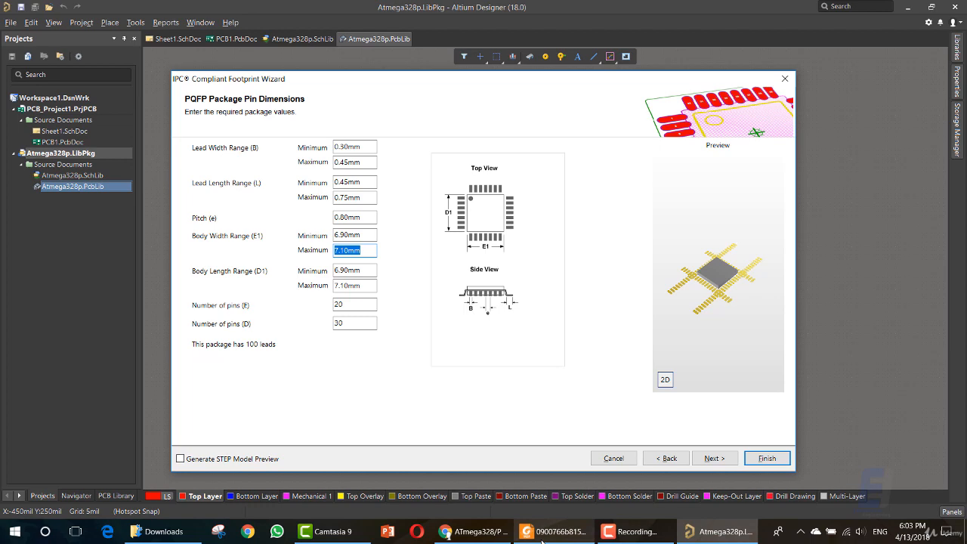
left_click(553, 532)
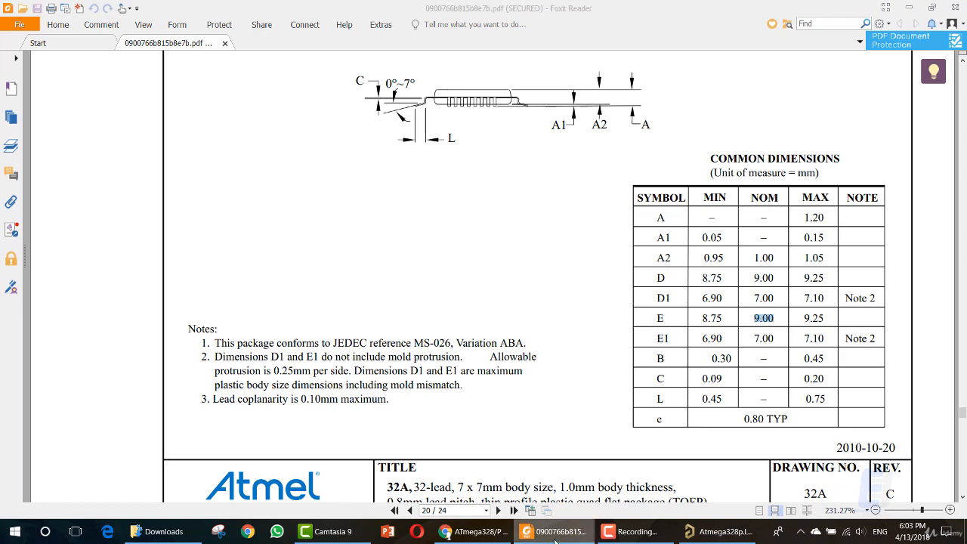
Enter 30 as the pins-per-side count, then check the datasheet's 32A package drawing.
left_click(716, 532)
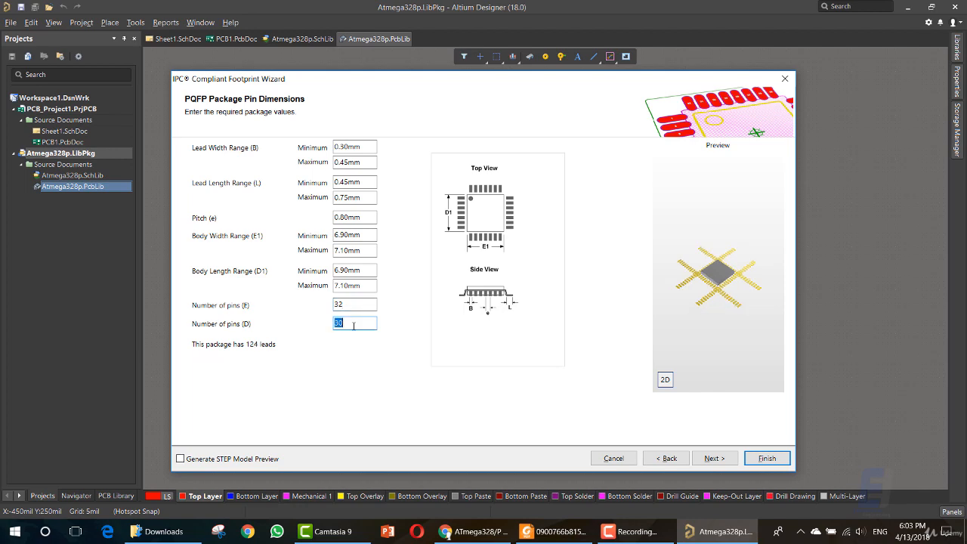
mouse_move(390, 361)
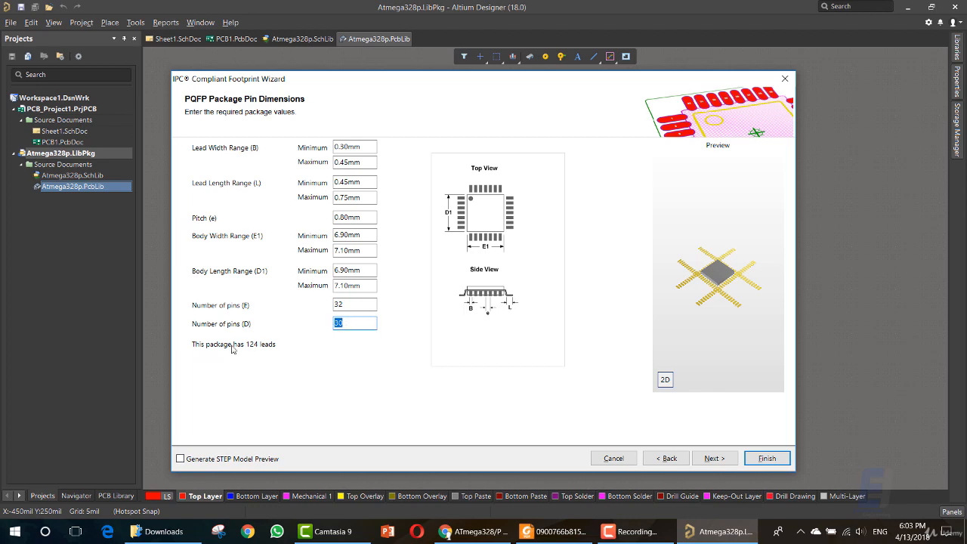
mouse_move(253, 349)
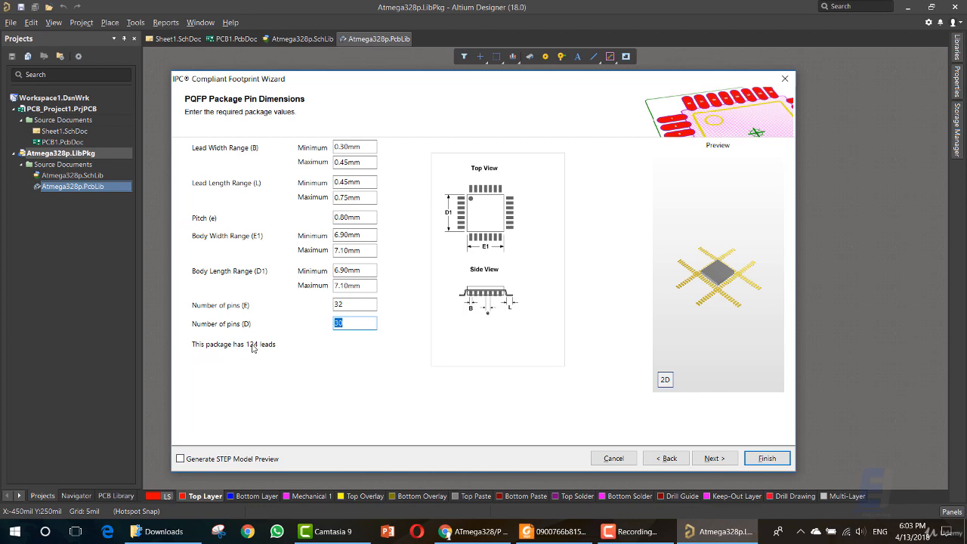
type("30")
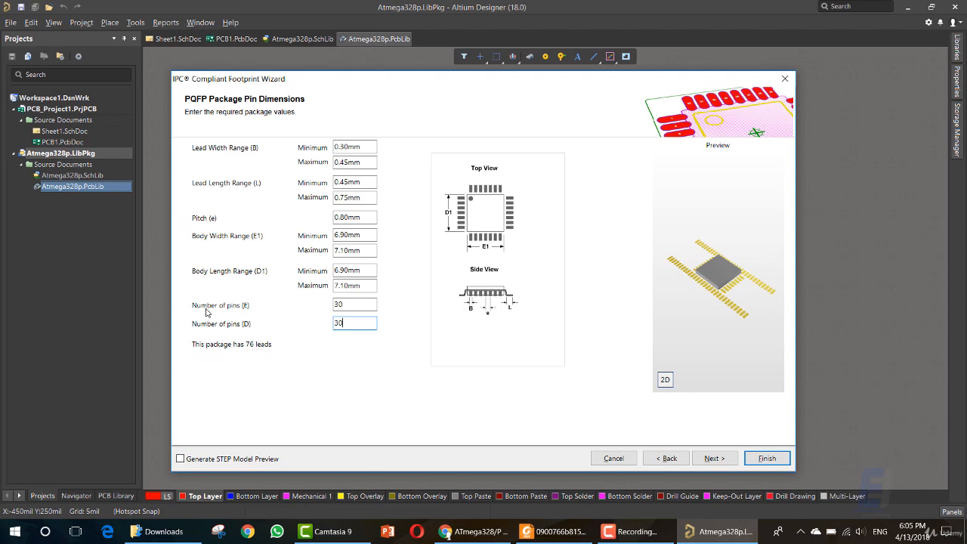
mouse_move(472, 263)
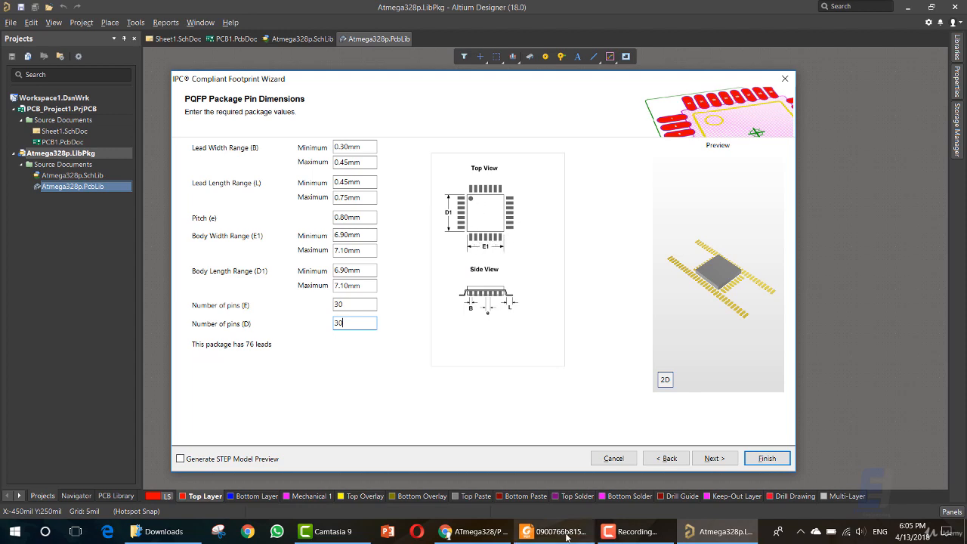
left_click(553, 532)
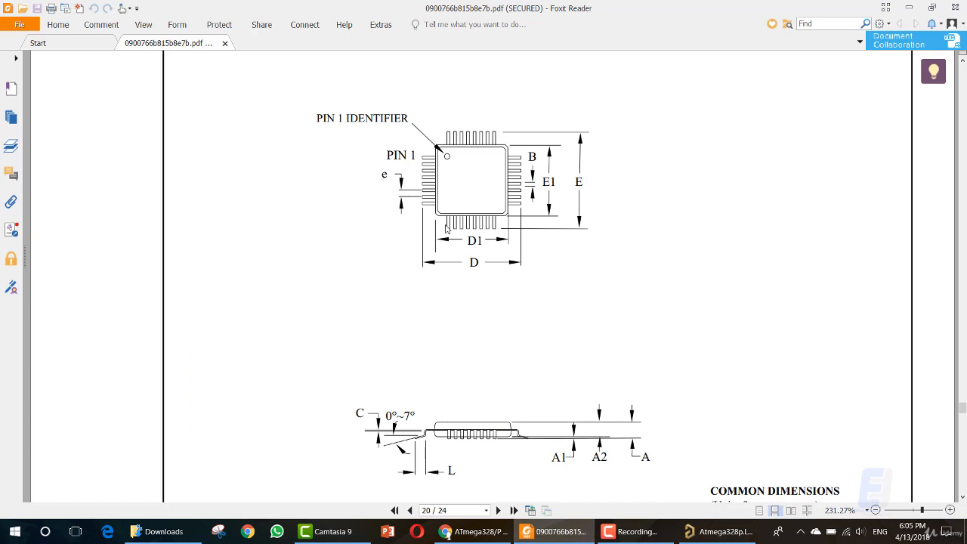
mouse_move(516, 176)
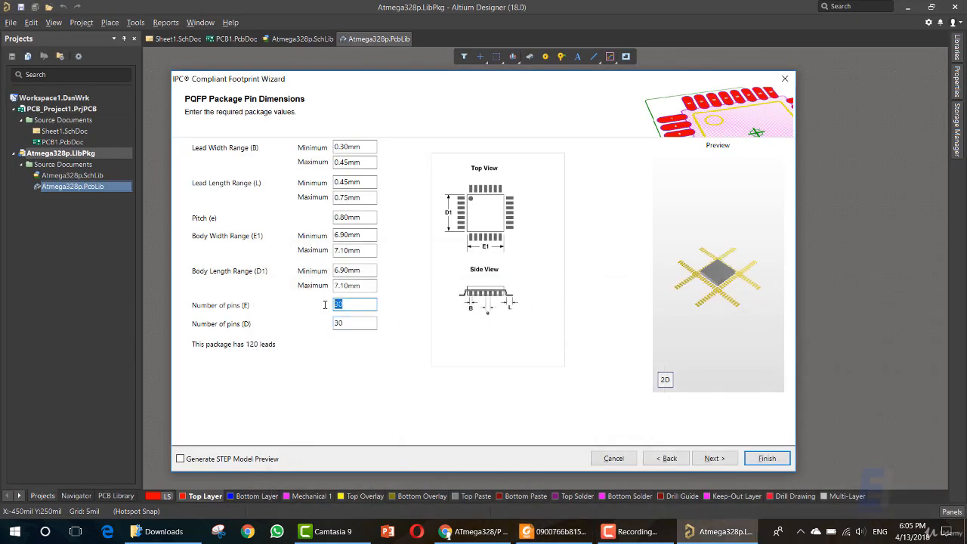
Set 8 pins per side for 32 leads, check the preview in 2D and 3D, and continue.
type("8")
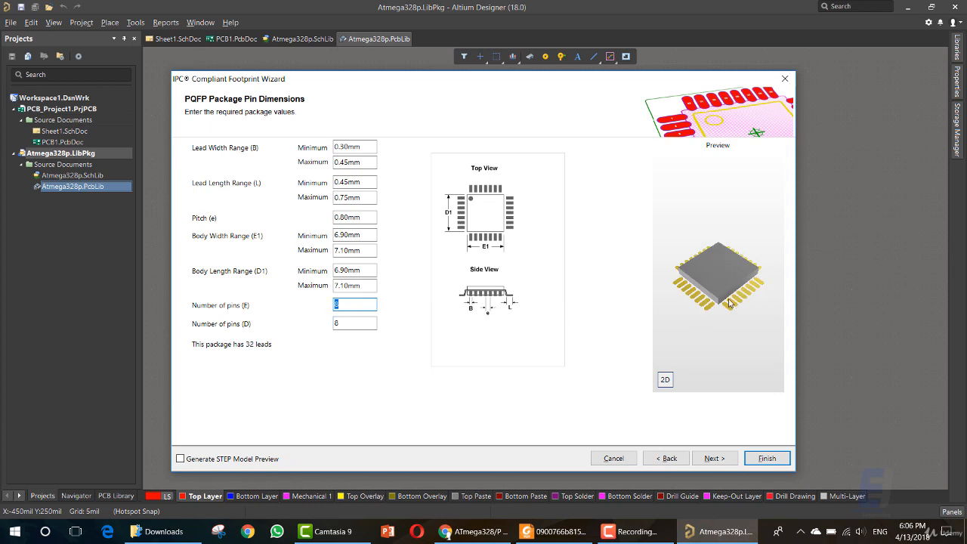
mouse_move(725, 249)
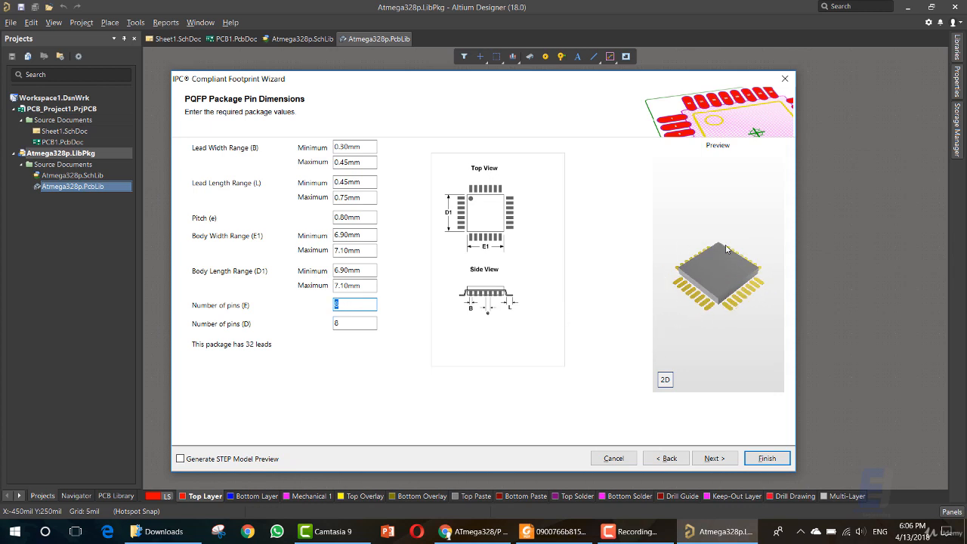
left_click(665, 380)
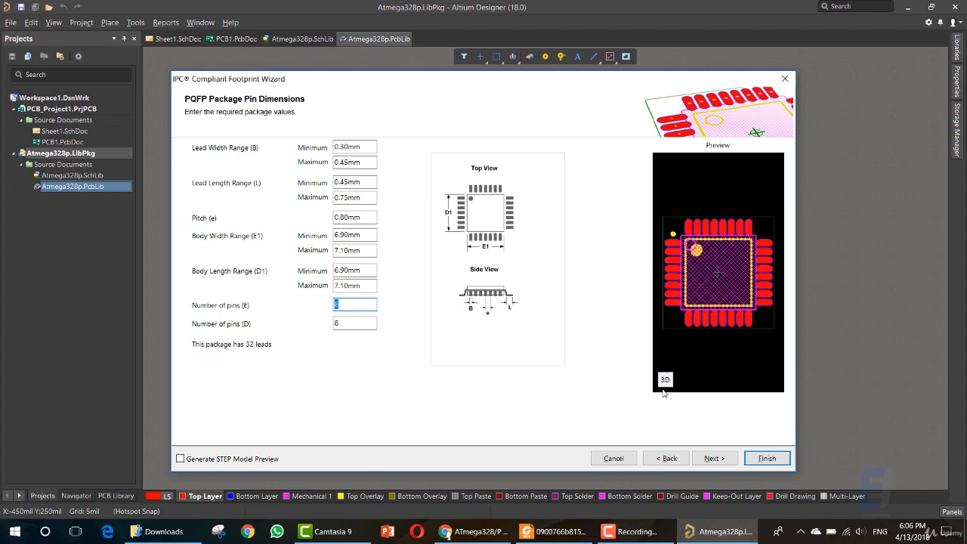
left_click(665, 379)
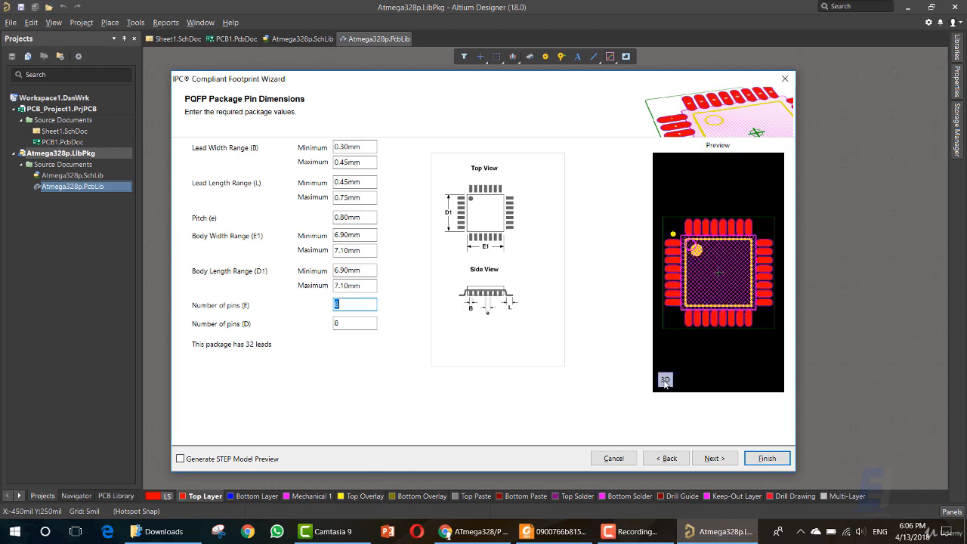
left_click(665, 379)
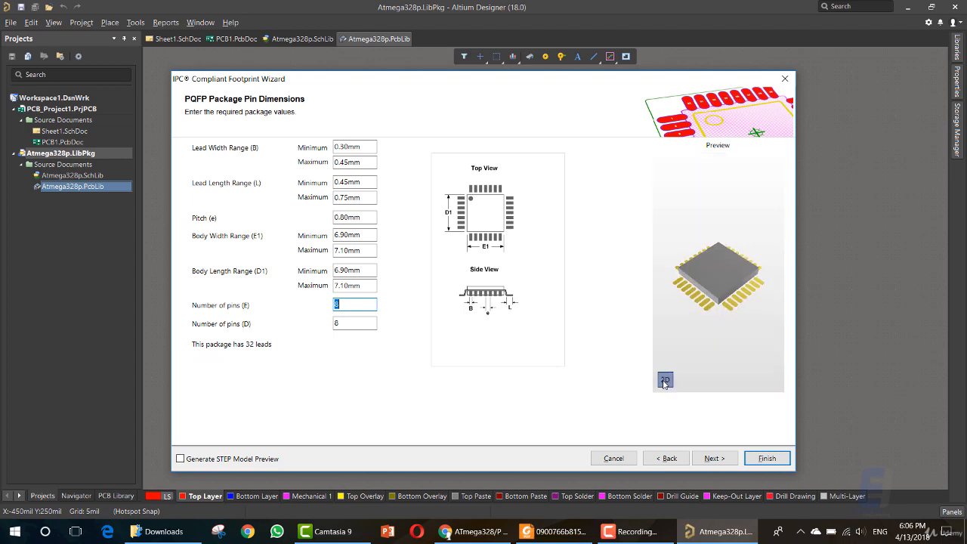
left_click(713, 458)
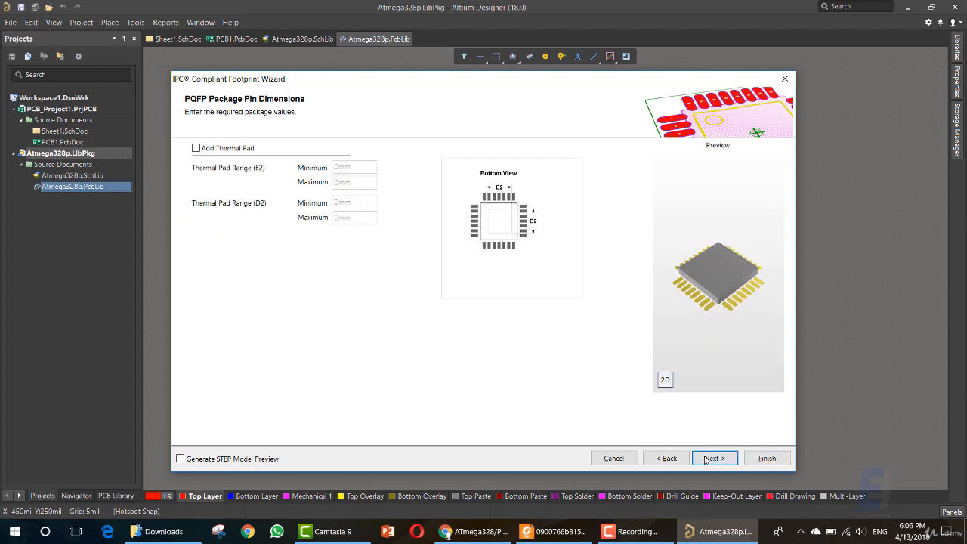
Leave Add Thermal Pad unticked, keep calculated heel spacing, and advance to the solder fillets page.
left_click(713, 458)
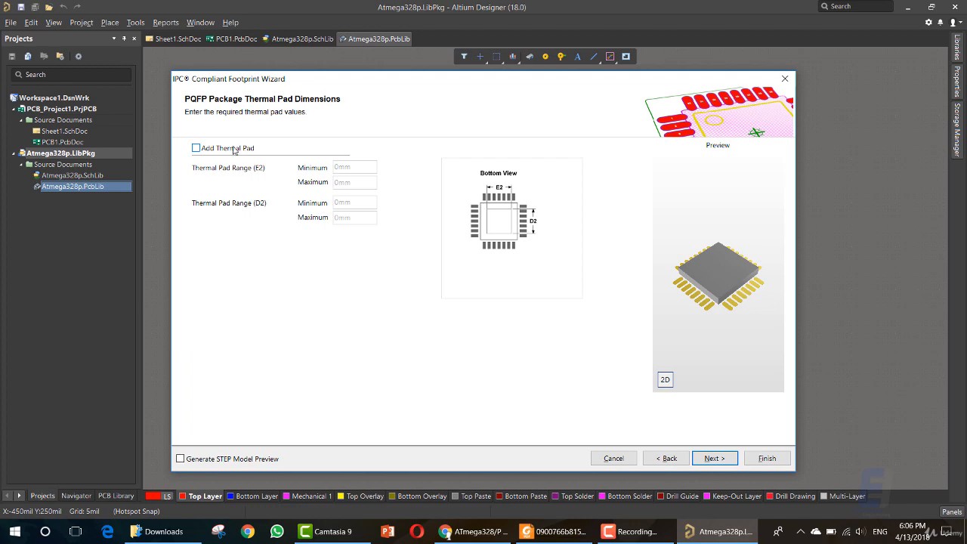
left_click(196, 148)
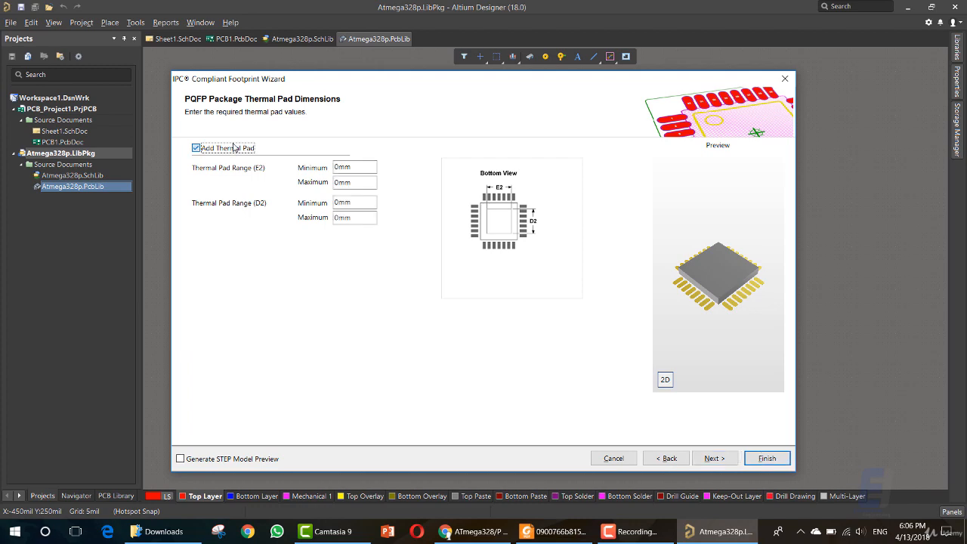
left_click(197, 148)
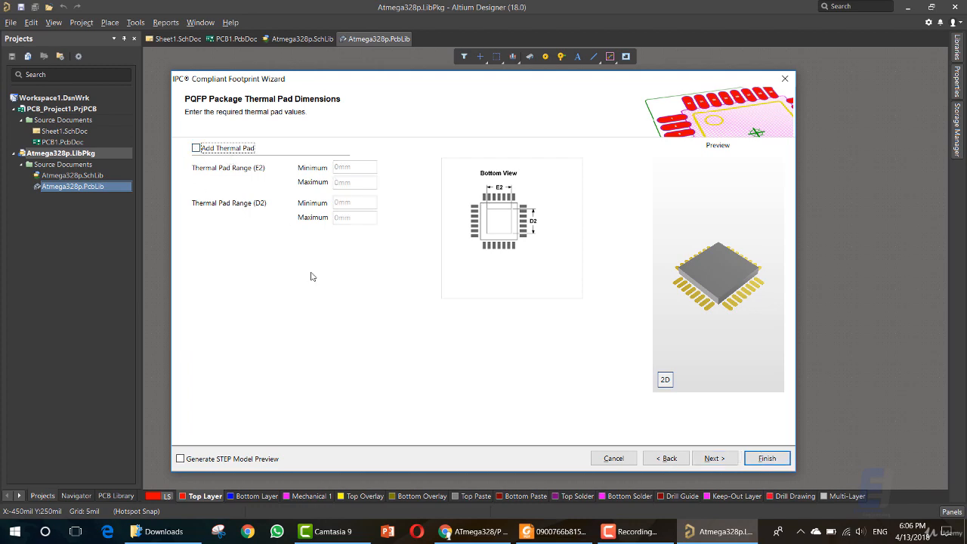
mouse_move(843, 502)
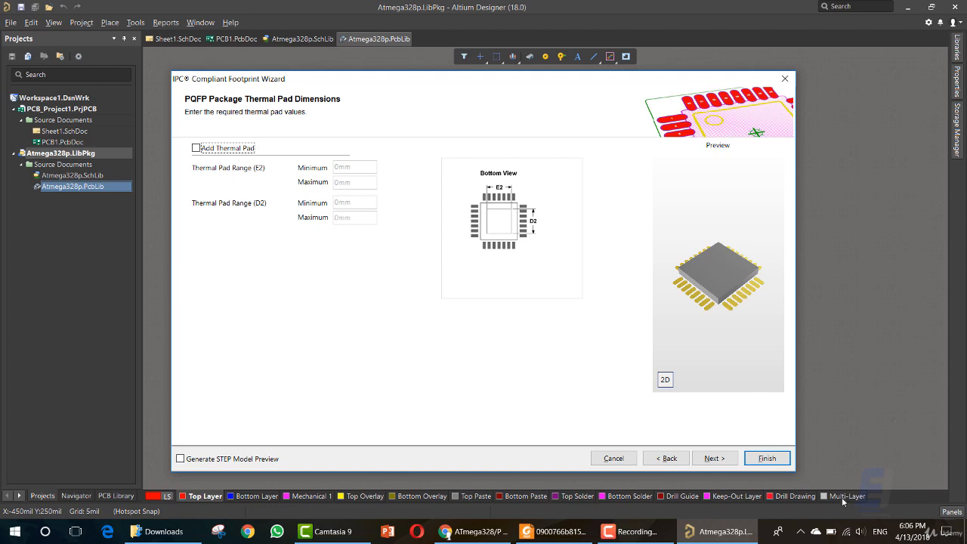
left_click(713, 458)
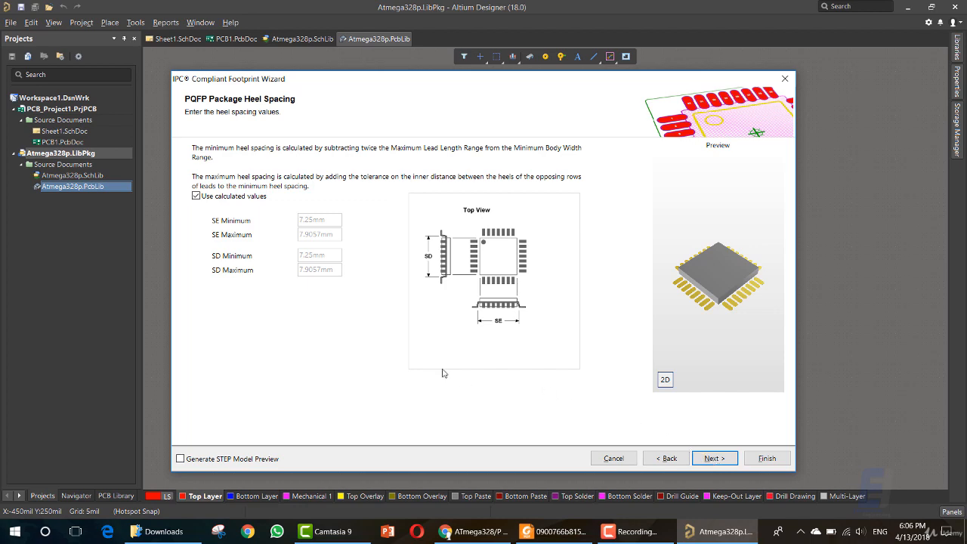
mouse_move(214, 178)
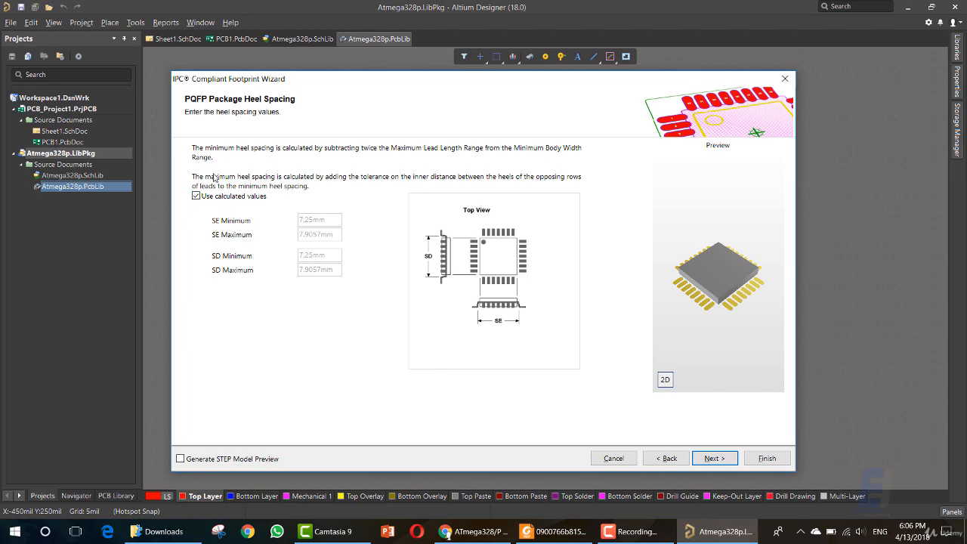
mouse_move(238, 209)
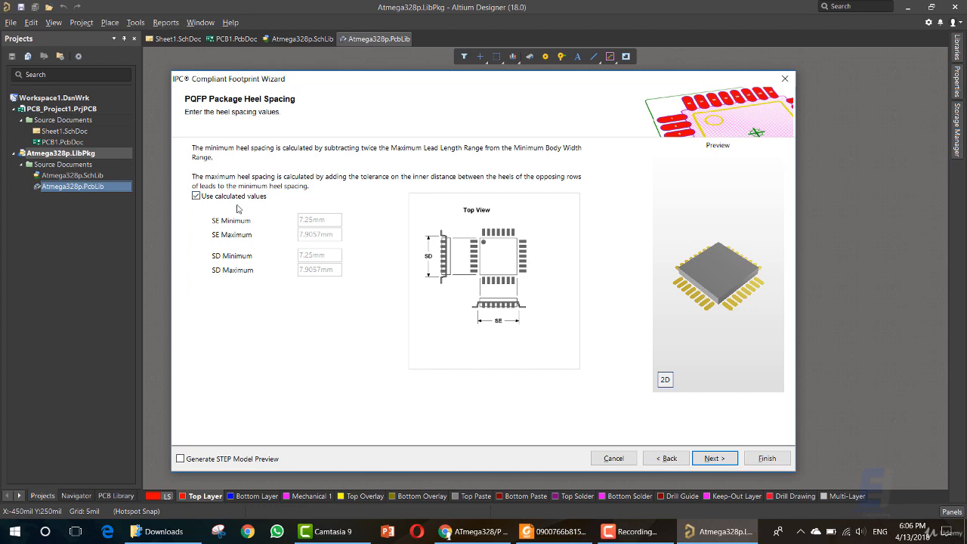
mouse_move(505, 301)
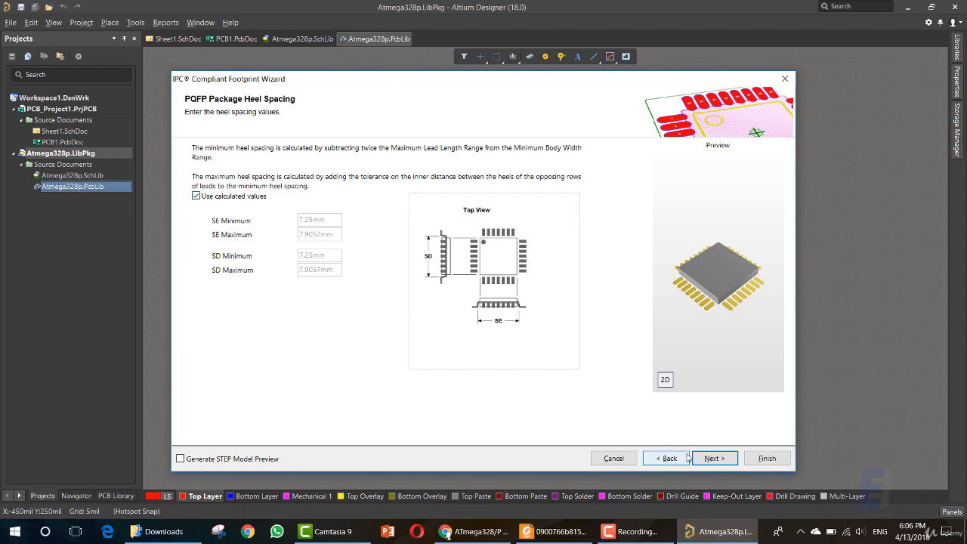
left_click(713, 456)
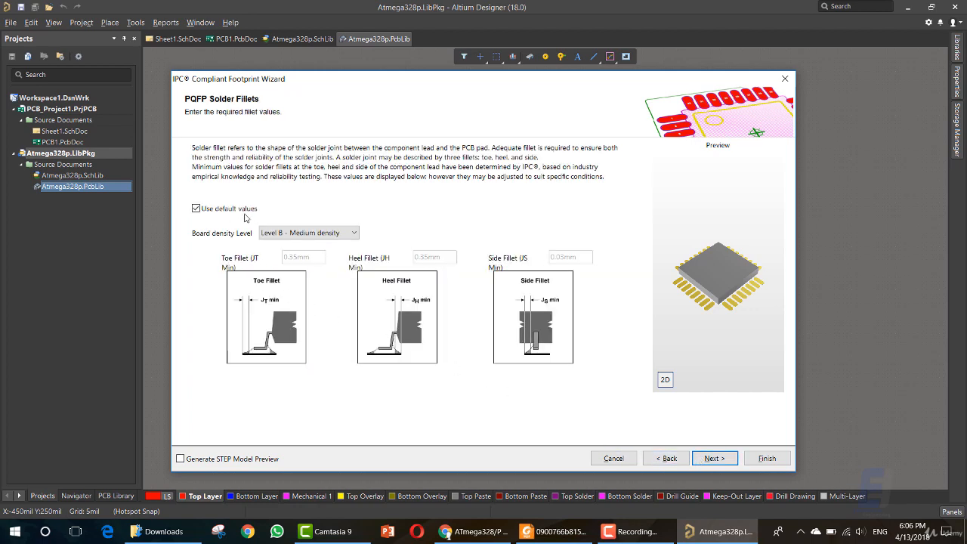
mouse_move(537, 331)
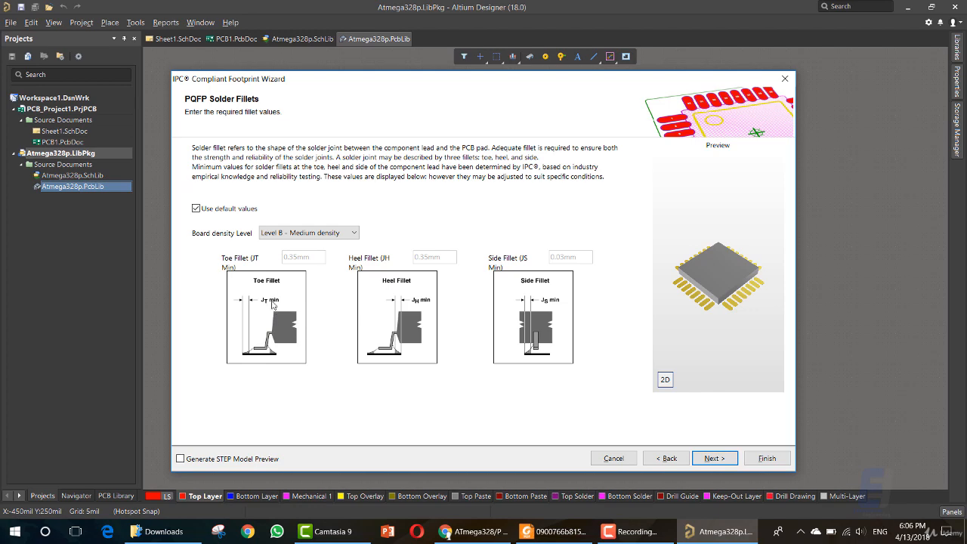
mouse_move(275, 358)
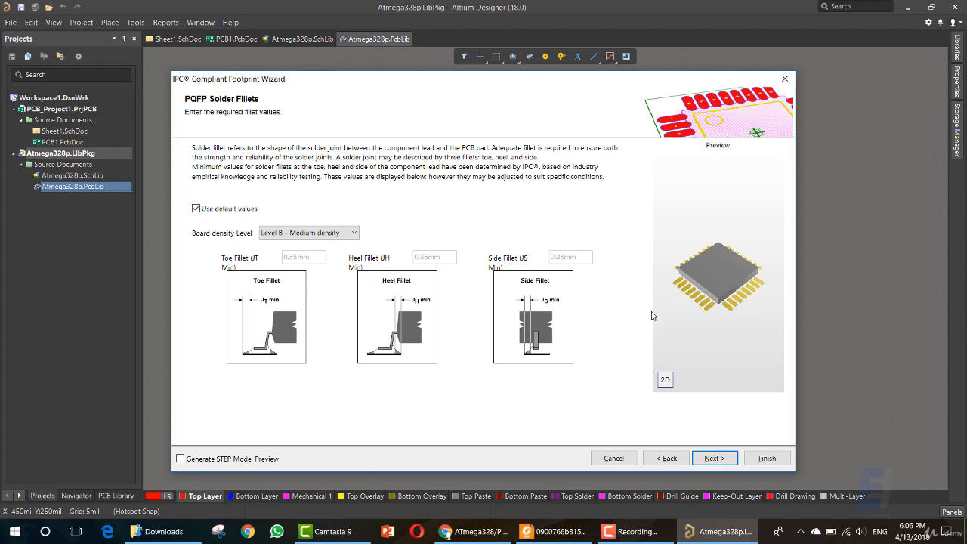
mouse_move(411, 339)
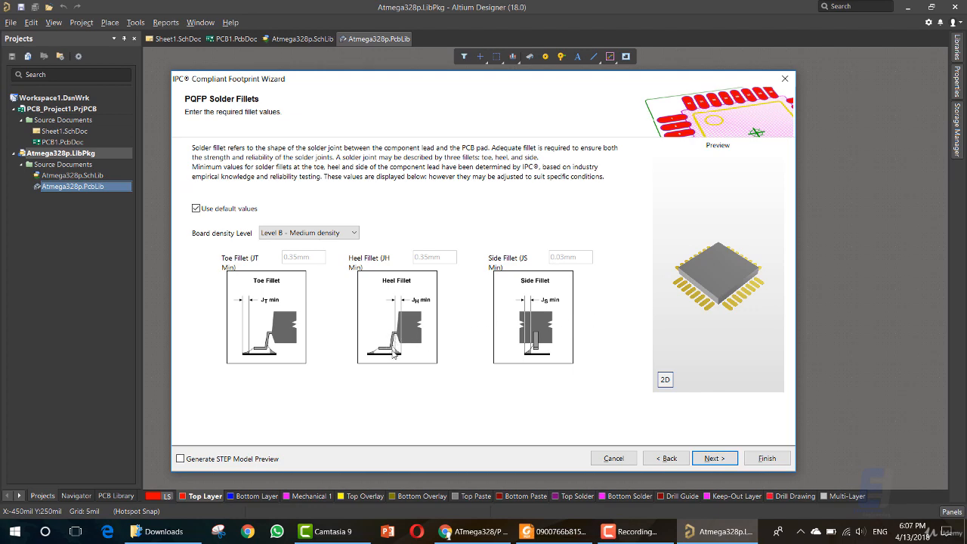
Keep default Level B medium-density solder fillets and advance to component tolerances.
left_click(713, 458)
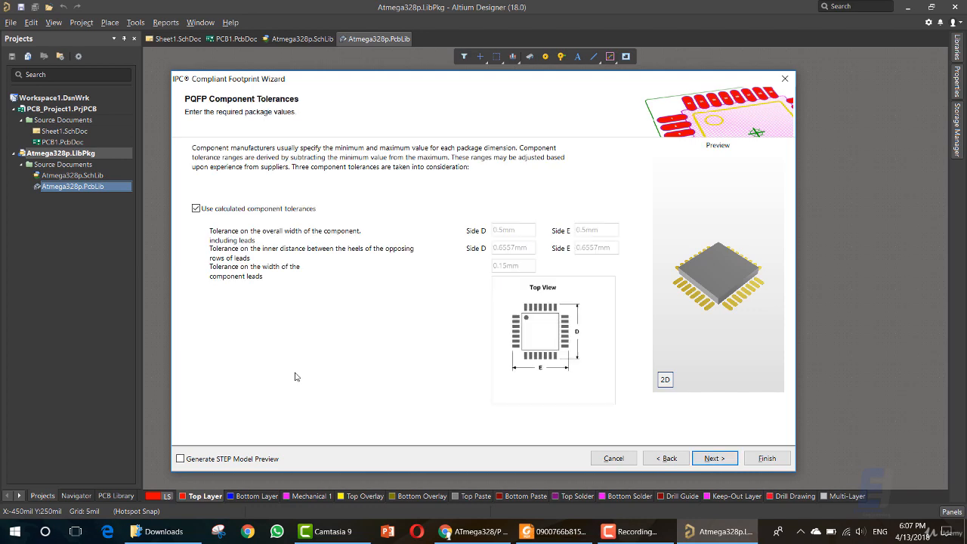
mouse_move(293, 217)
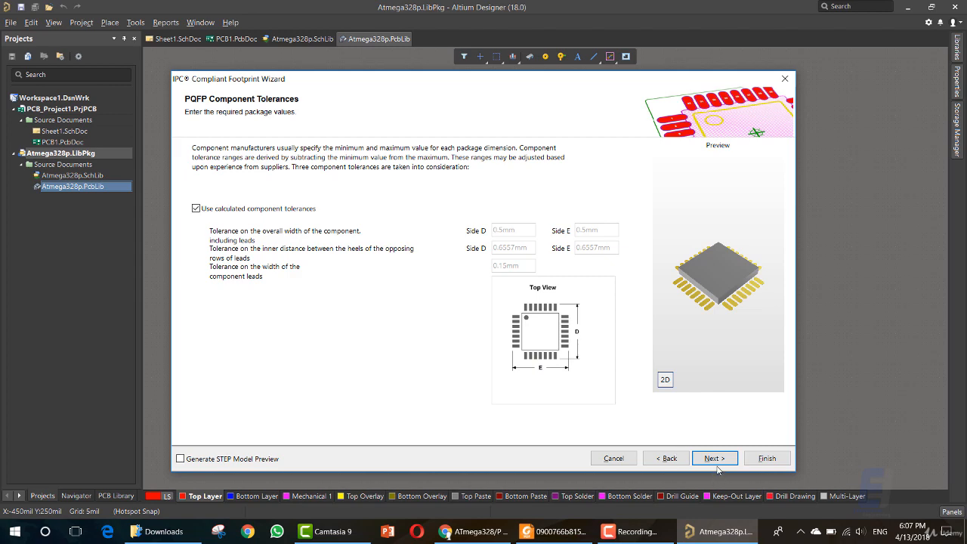
Accept default component tolerances, IPC tolerances, footprint dimensions and silkscreen dimensions in turn.
left_click(713, 458)
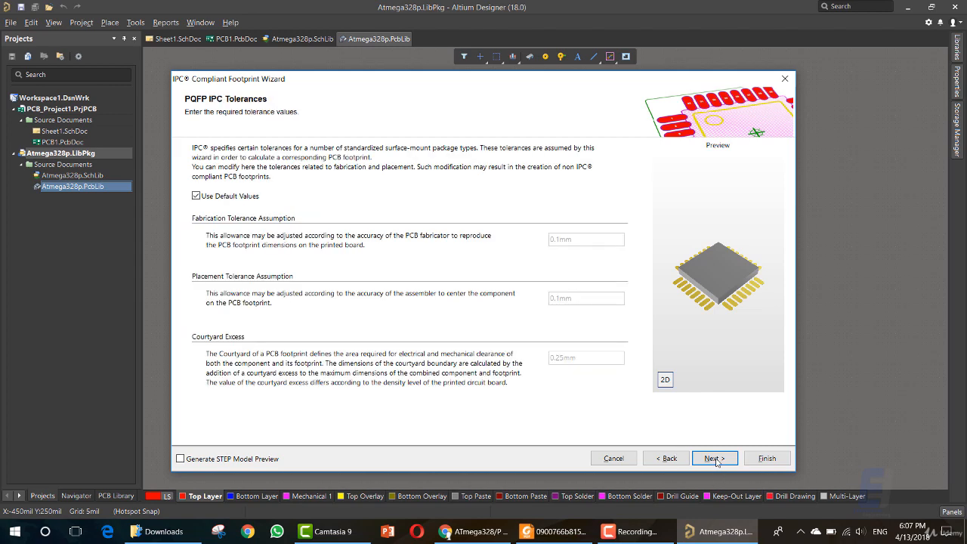
left_click(713, 457)
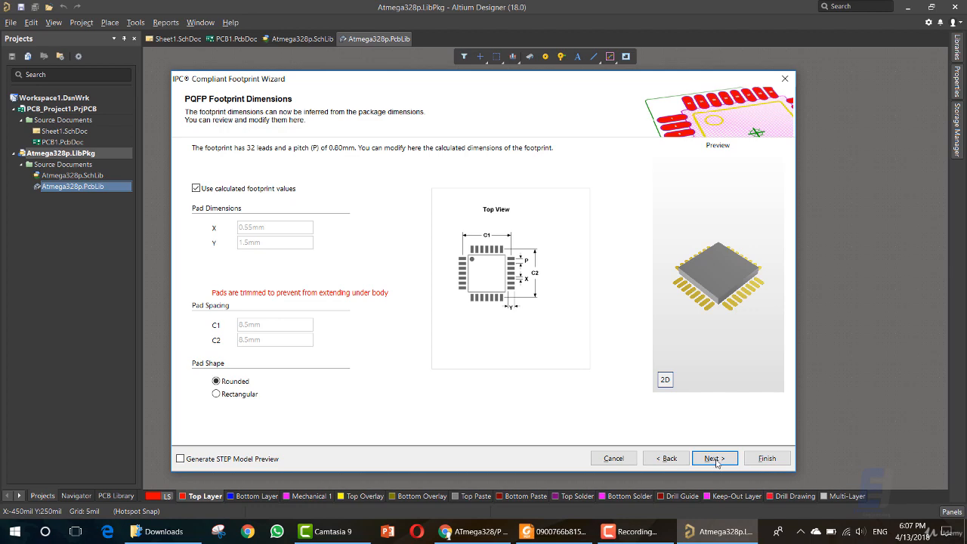
left_click(713, 458)
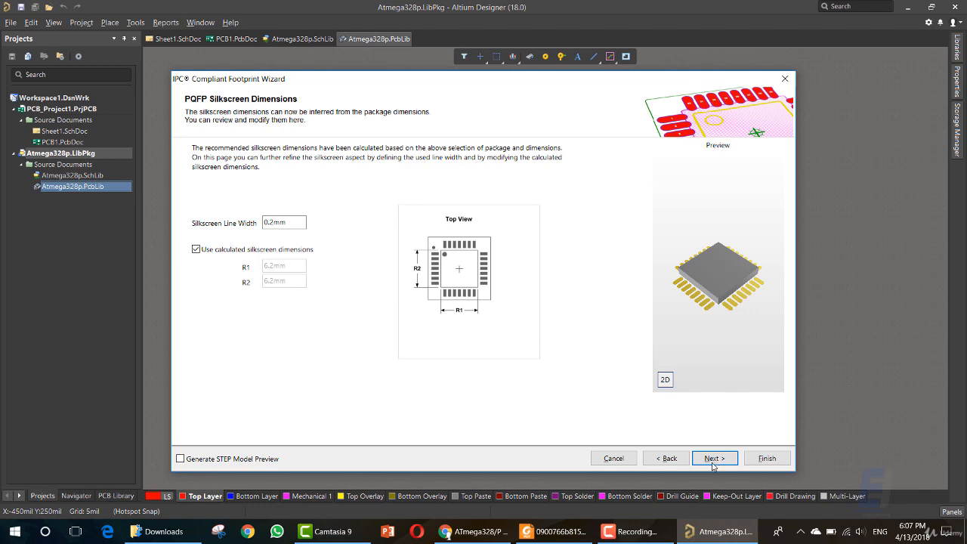
mouse_move(710, 466)
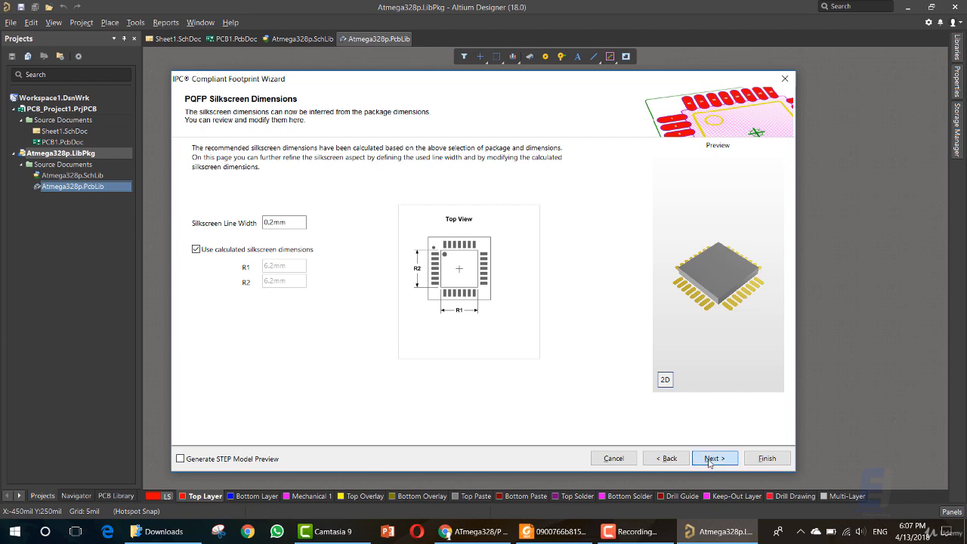
left_click(713, 458)
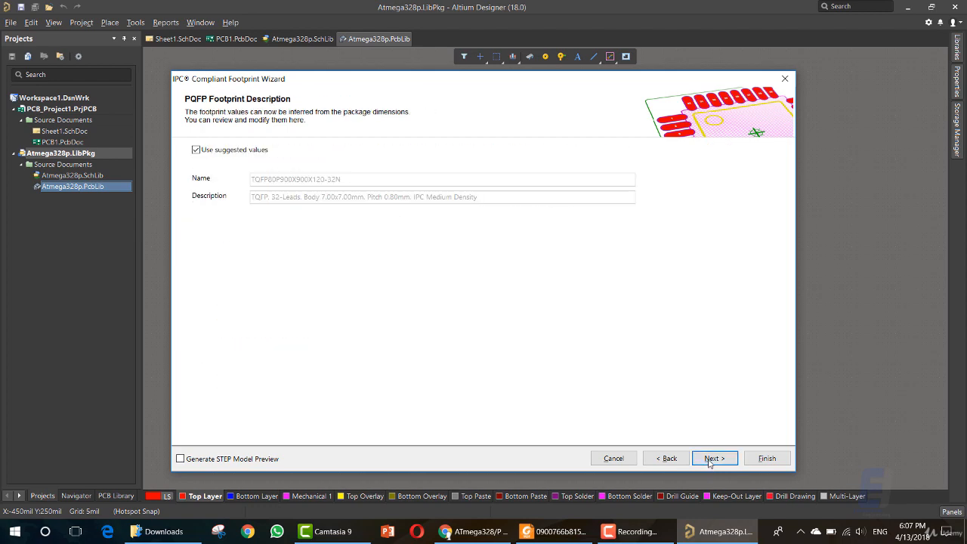
Accept the suggested name, keep Current PcbLib File with an embedded 3D/STEP model, and continue to completion.
left_click(713, 458)
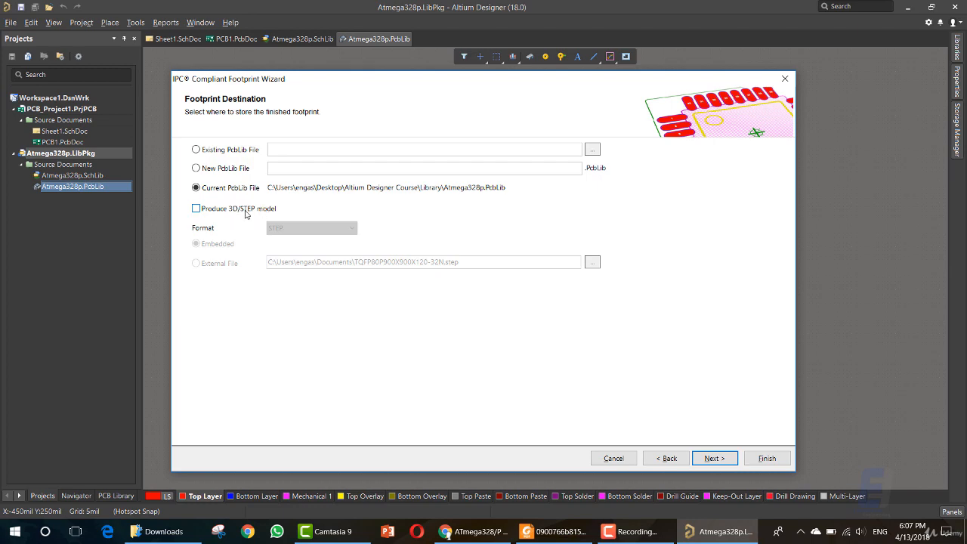
mouse_move(256, 211)
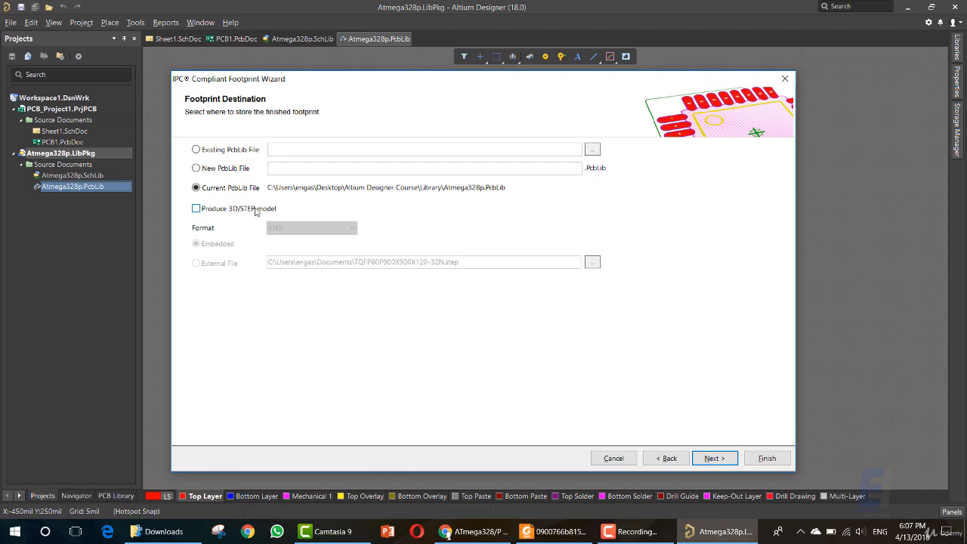
mouse_move(236, 212)
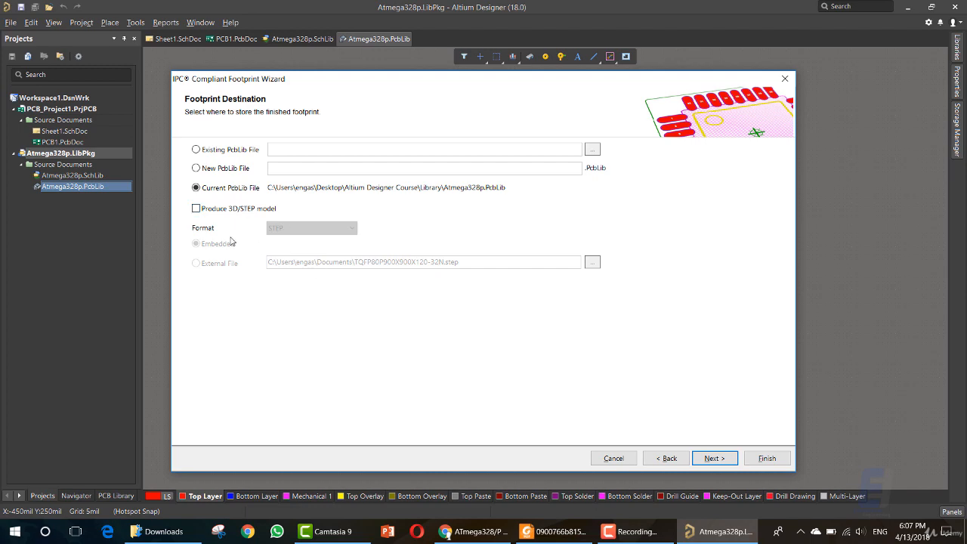
left_click(196, 209)
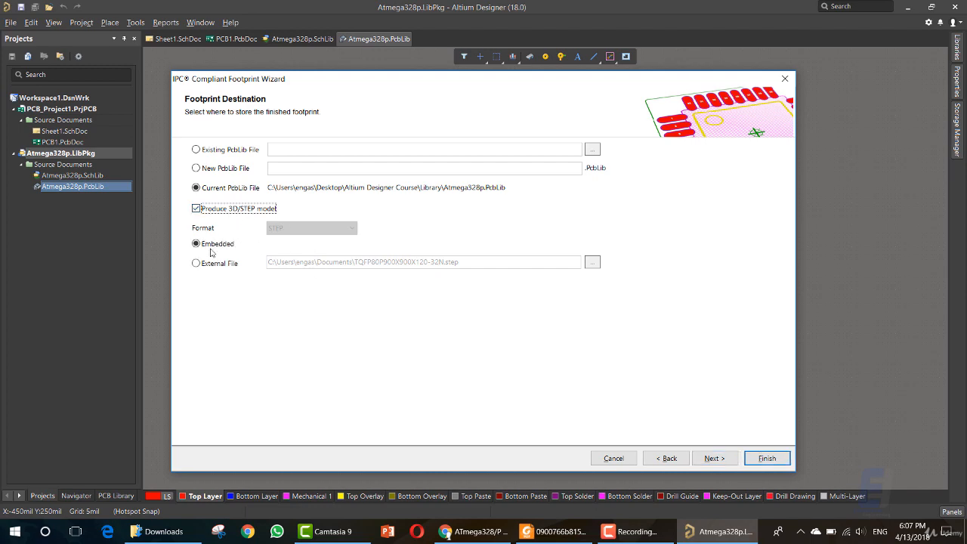
left_click(713, 457)
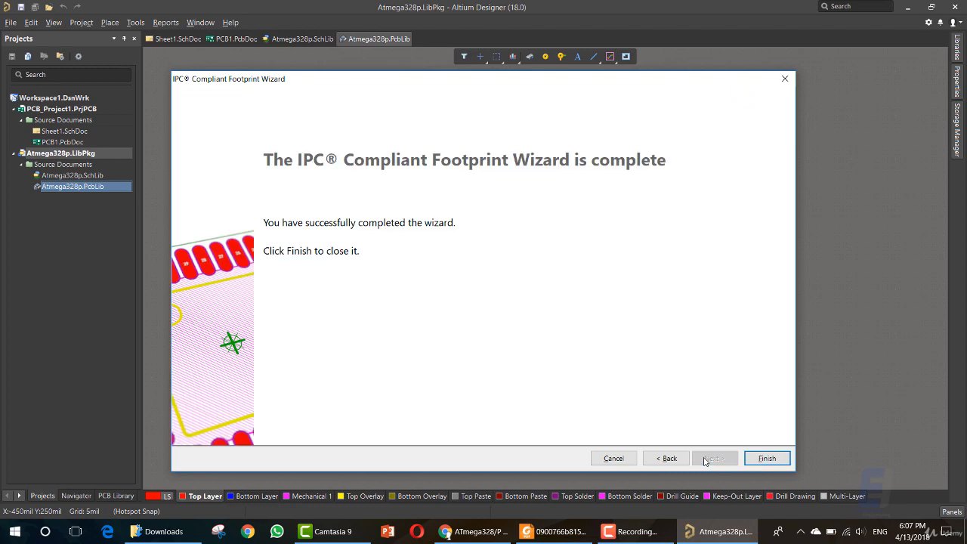
Finish the wizard so the 32-pad TQFP footprint is generated into the PcbLib.
left_click(766, 458)
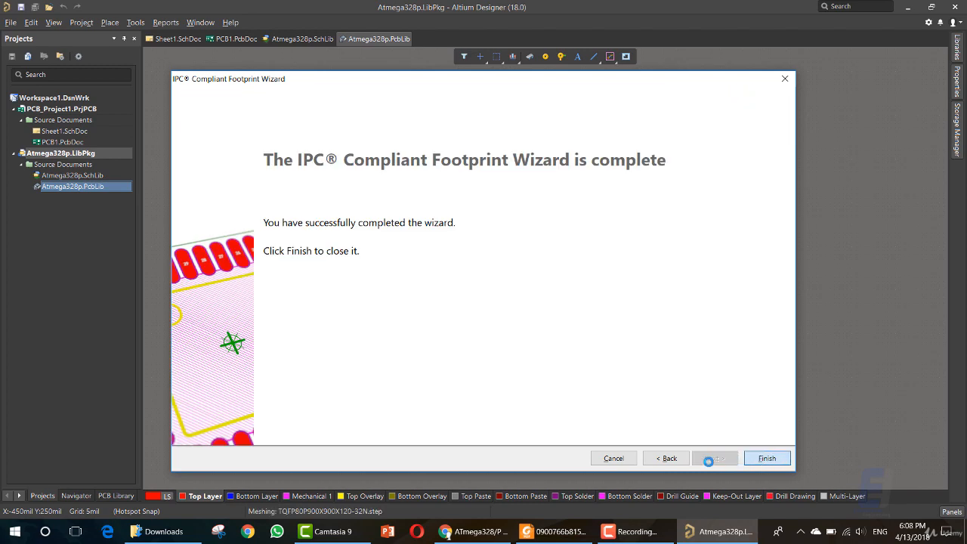
left_click(766, 458)
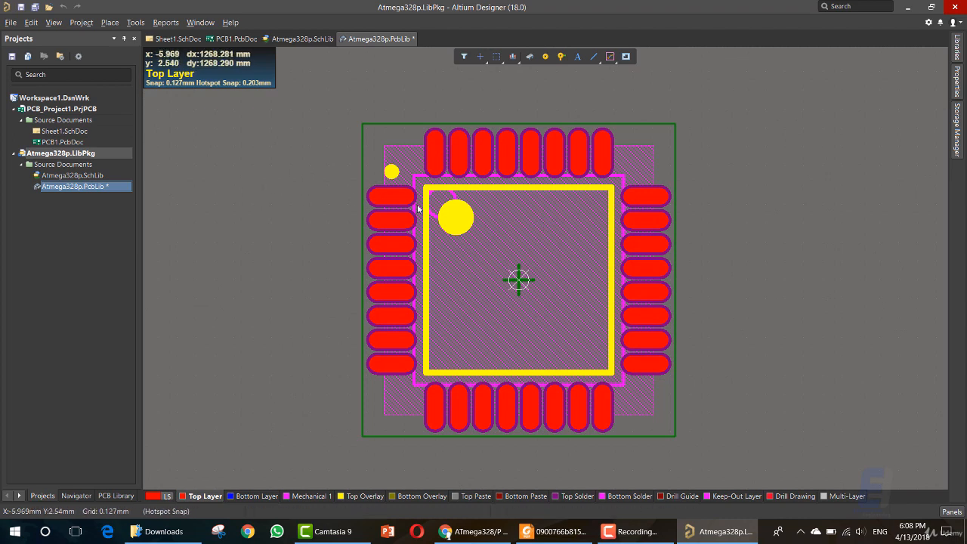
left_click(329, 495)
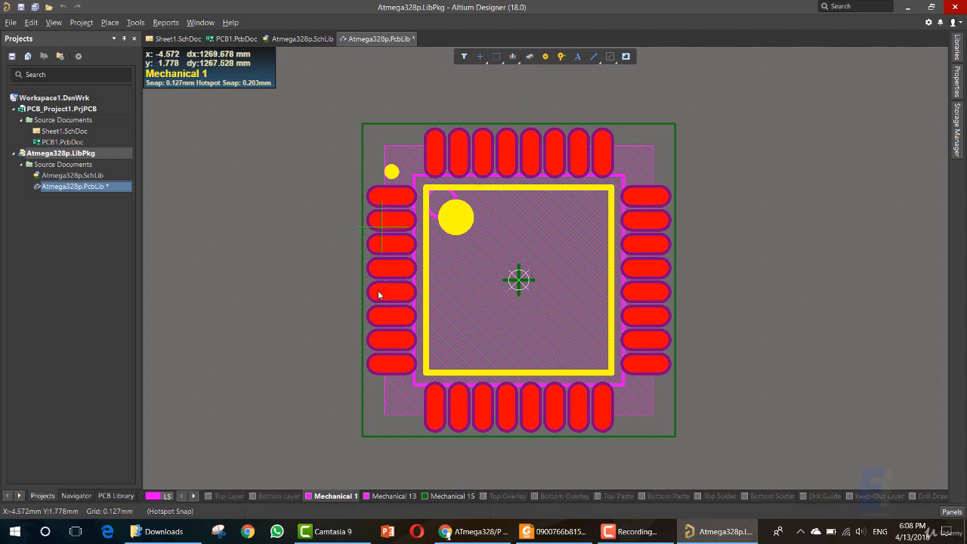
mouse_move(370, 181)
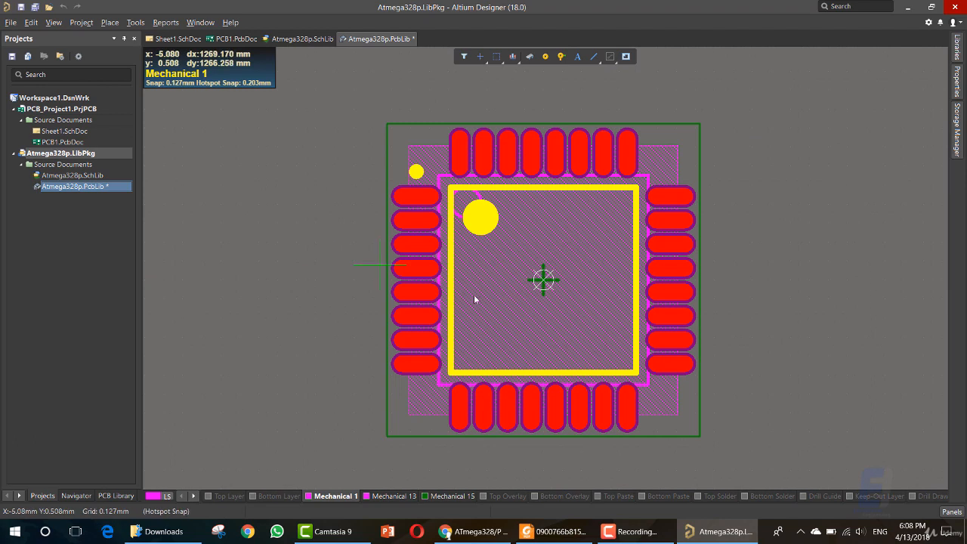
mouse_move(486, 294)
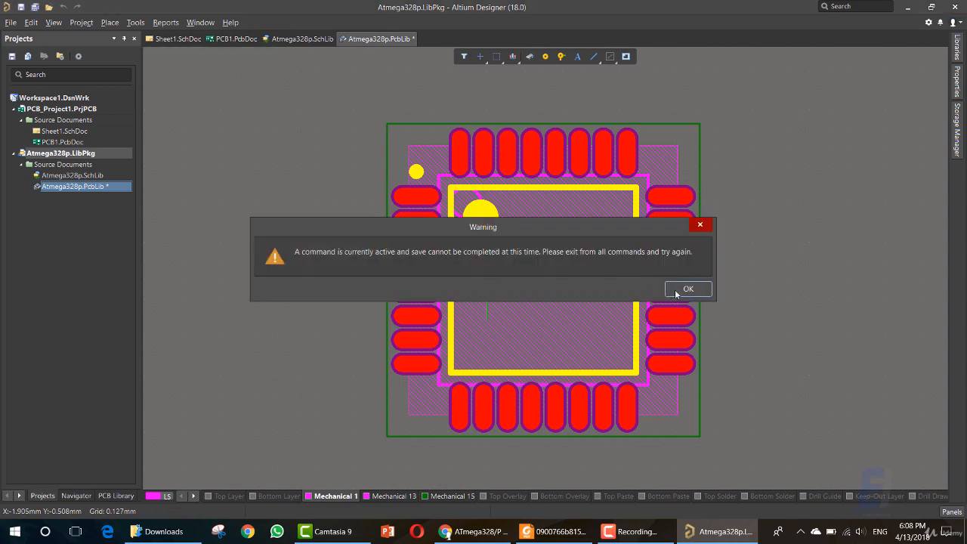
left_click(689, 288)
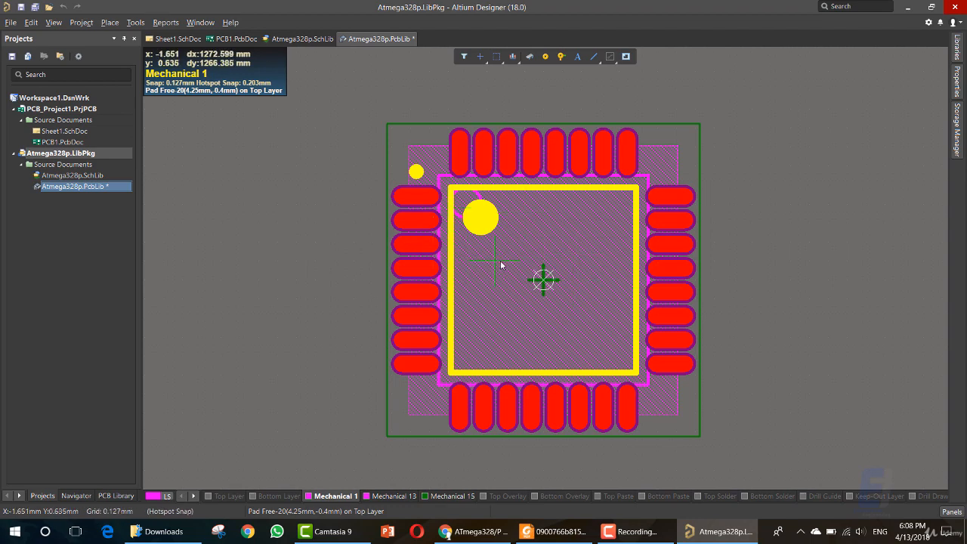